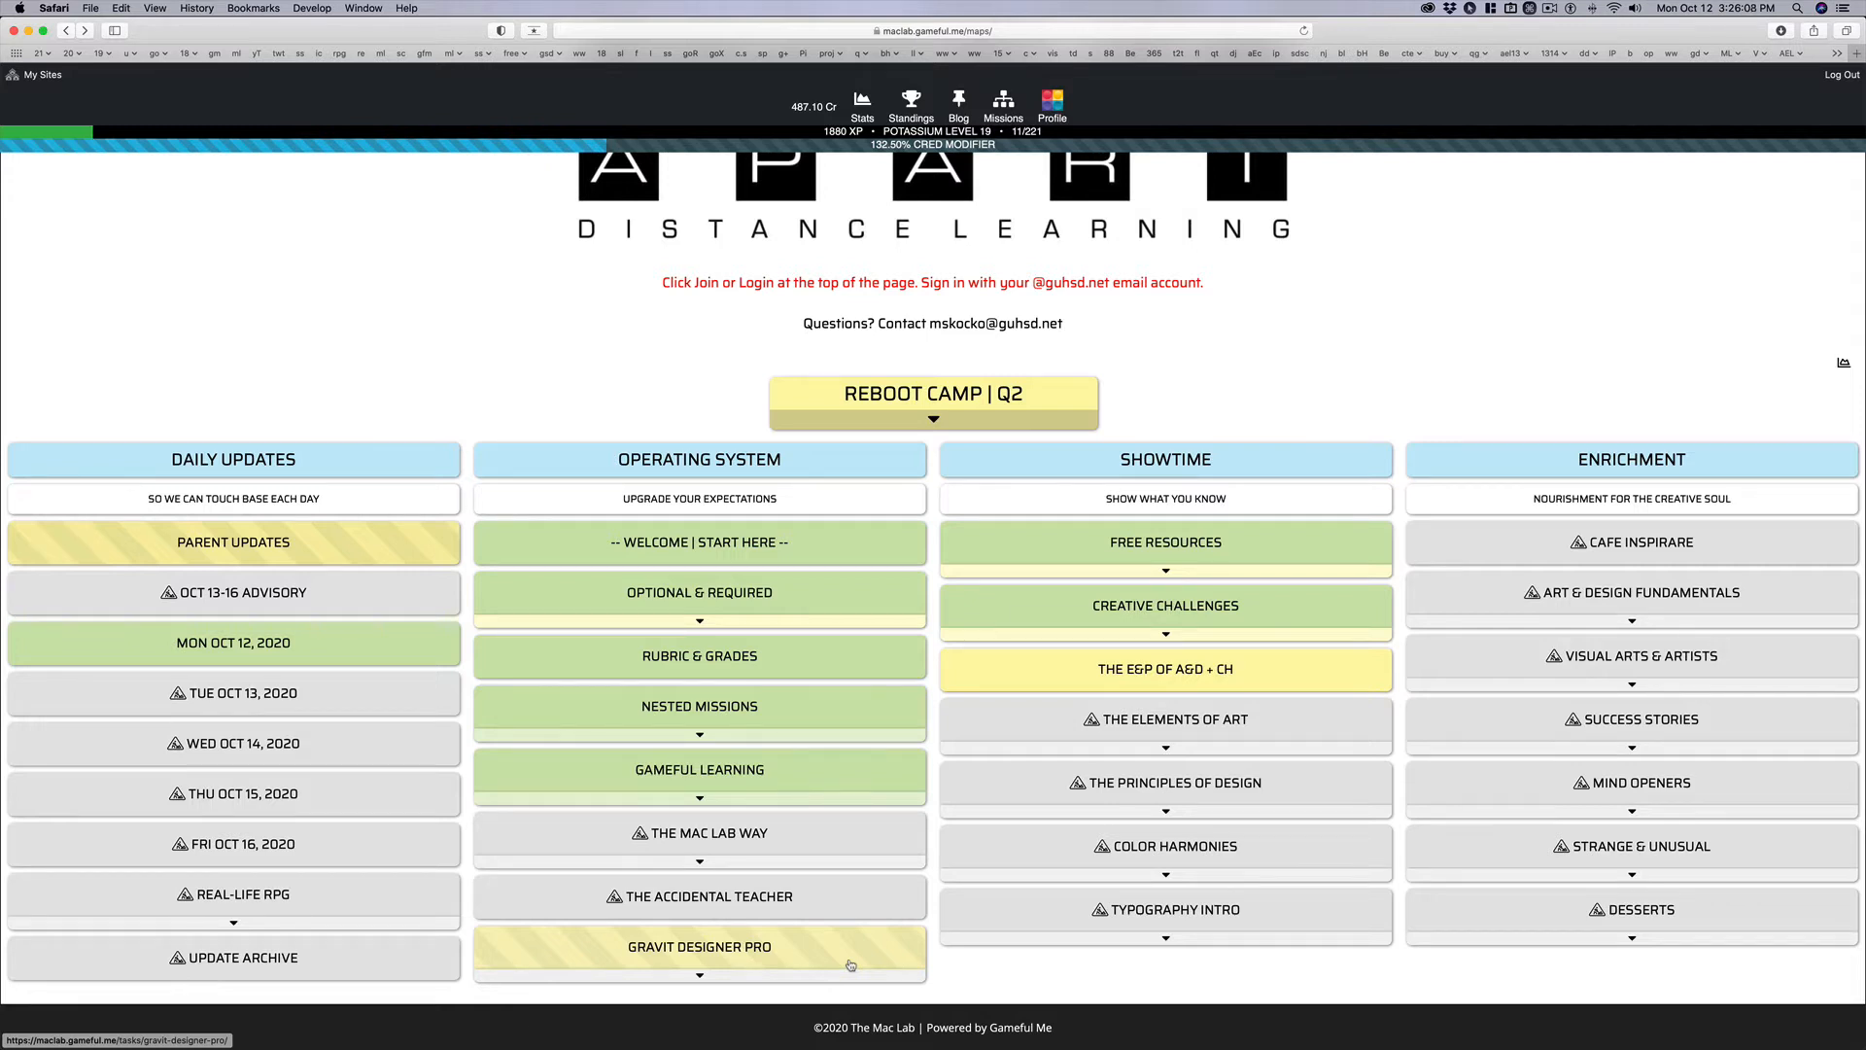
# Step: Open the Gravit Designer Pro tile in the Operating System column of the Mac Lab map
pyautogui.click(795, 951)
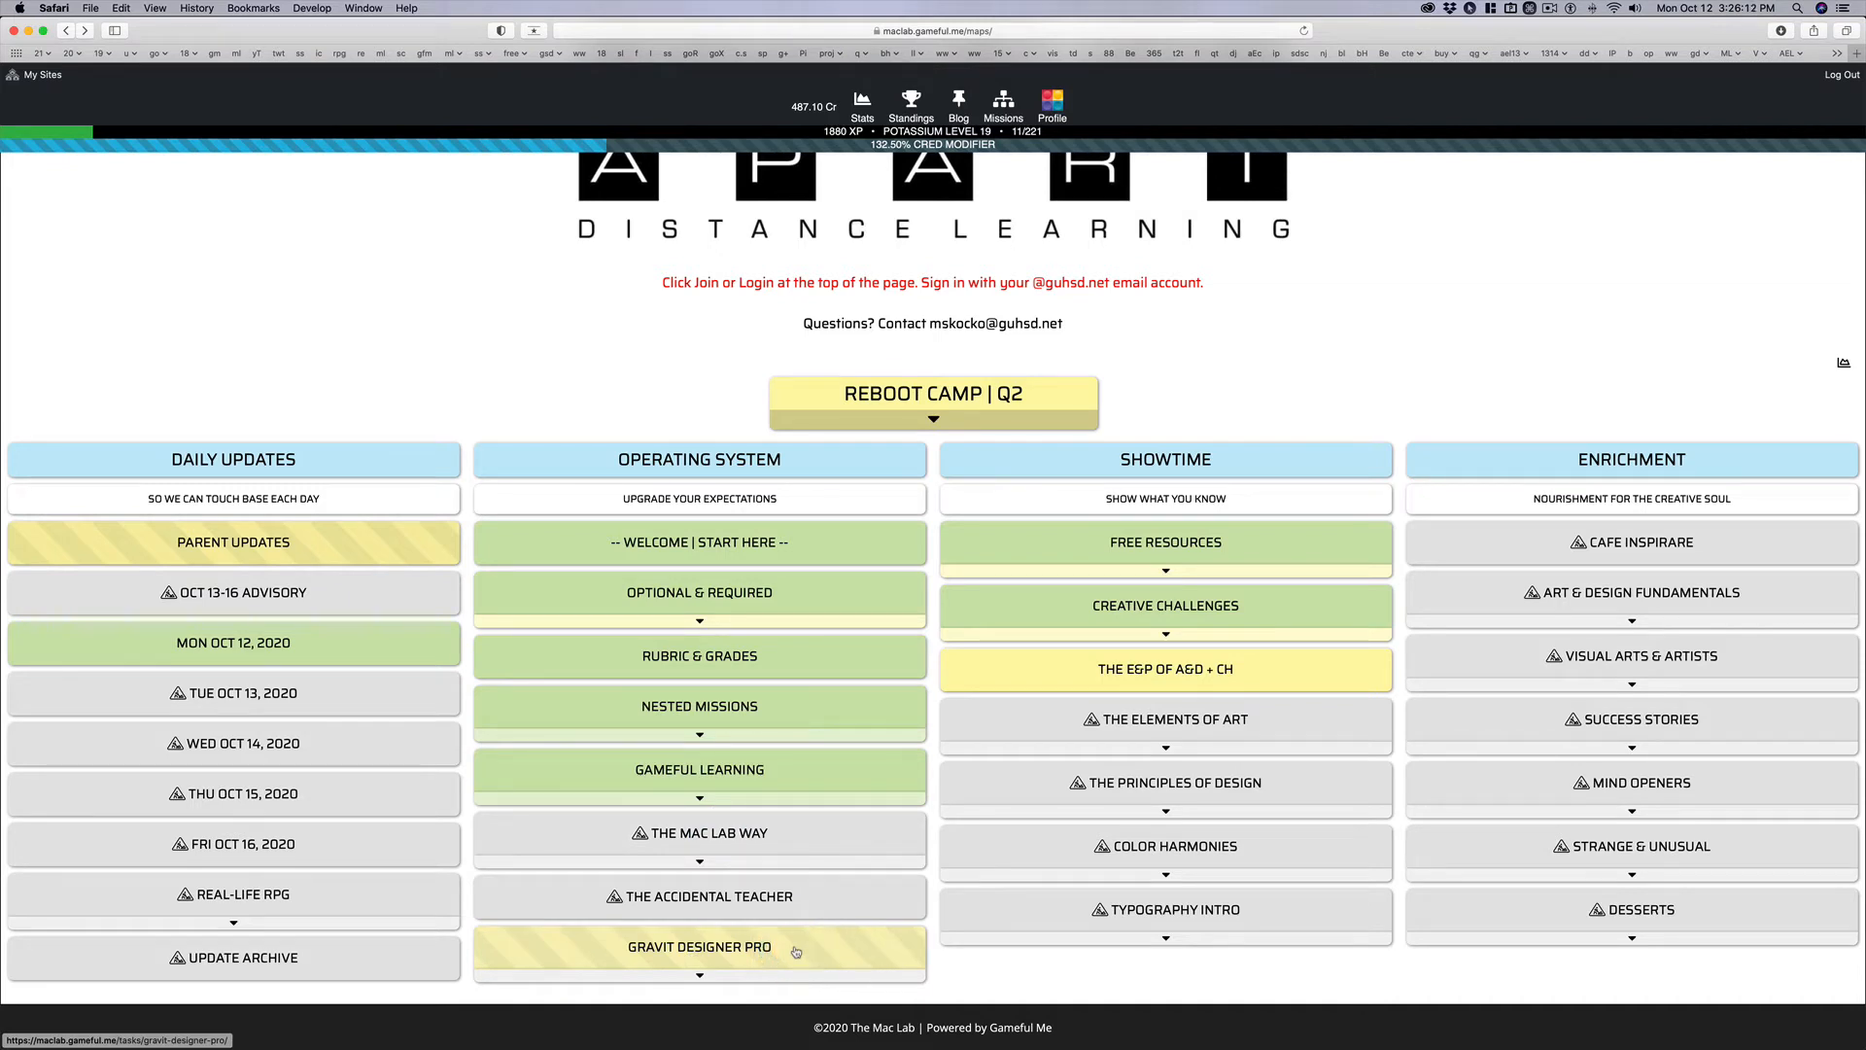
pyautogui.click(800, 949)
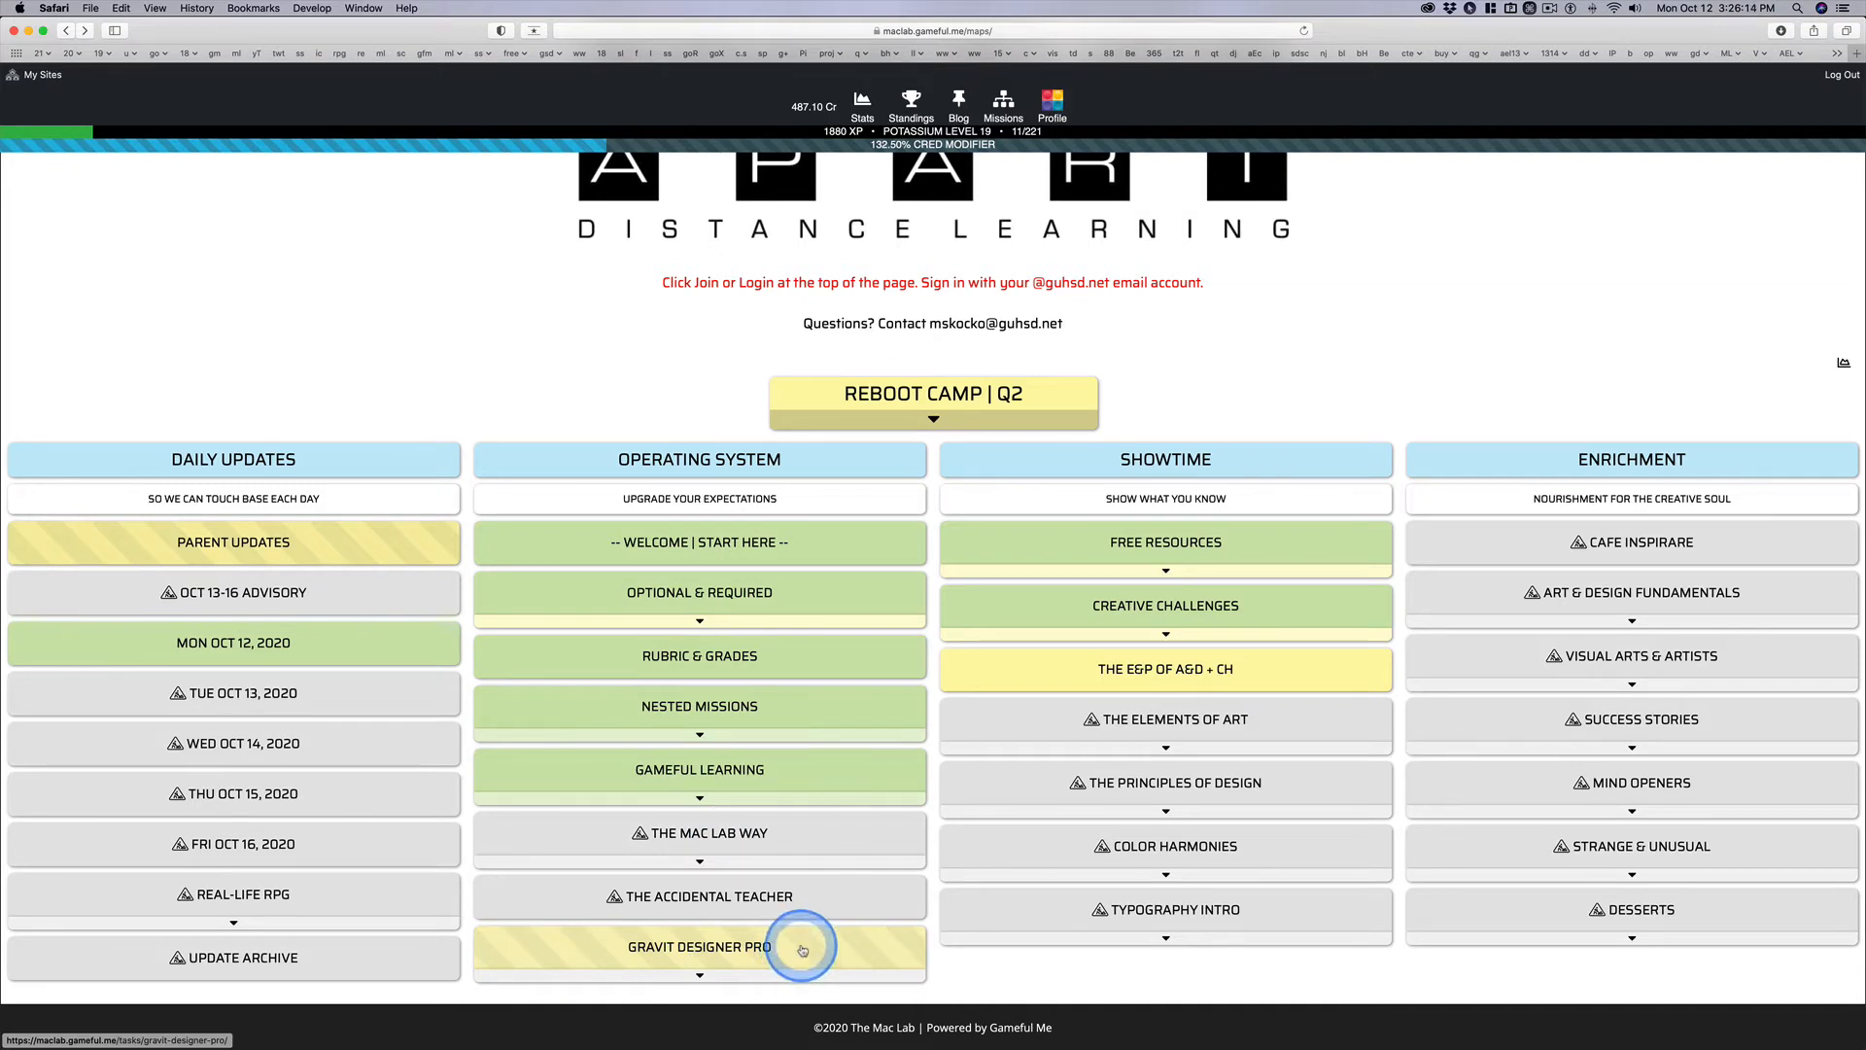
pyautogui.click(699, 945)
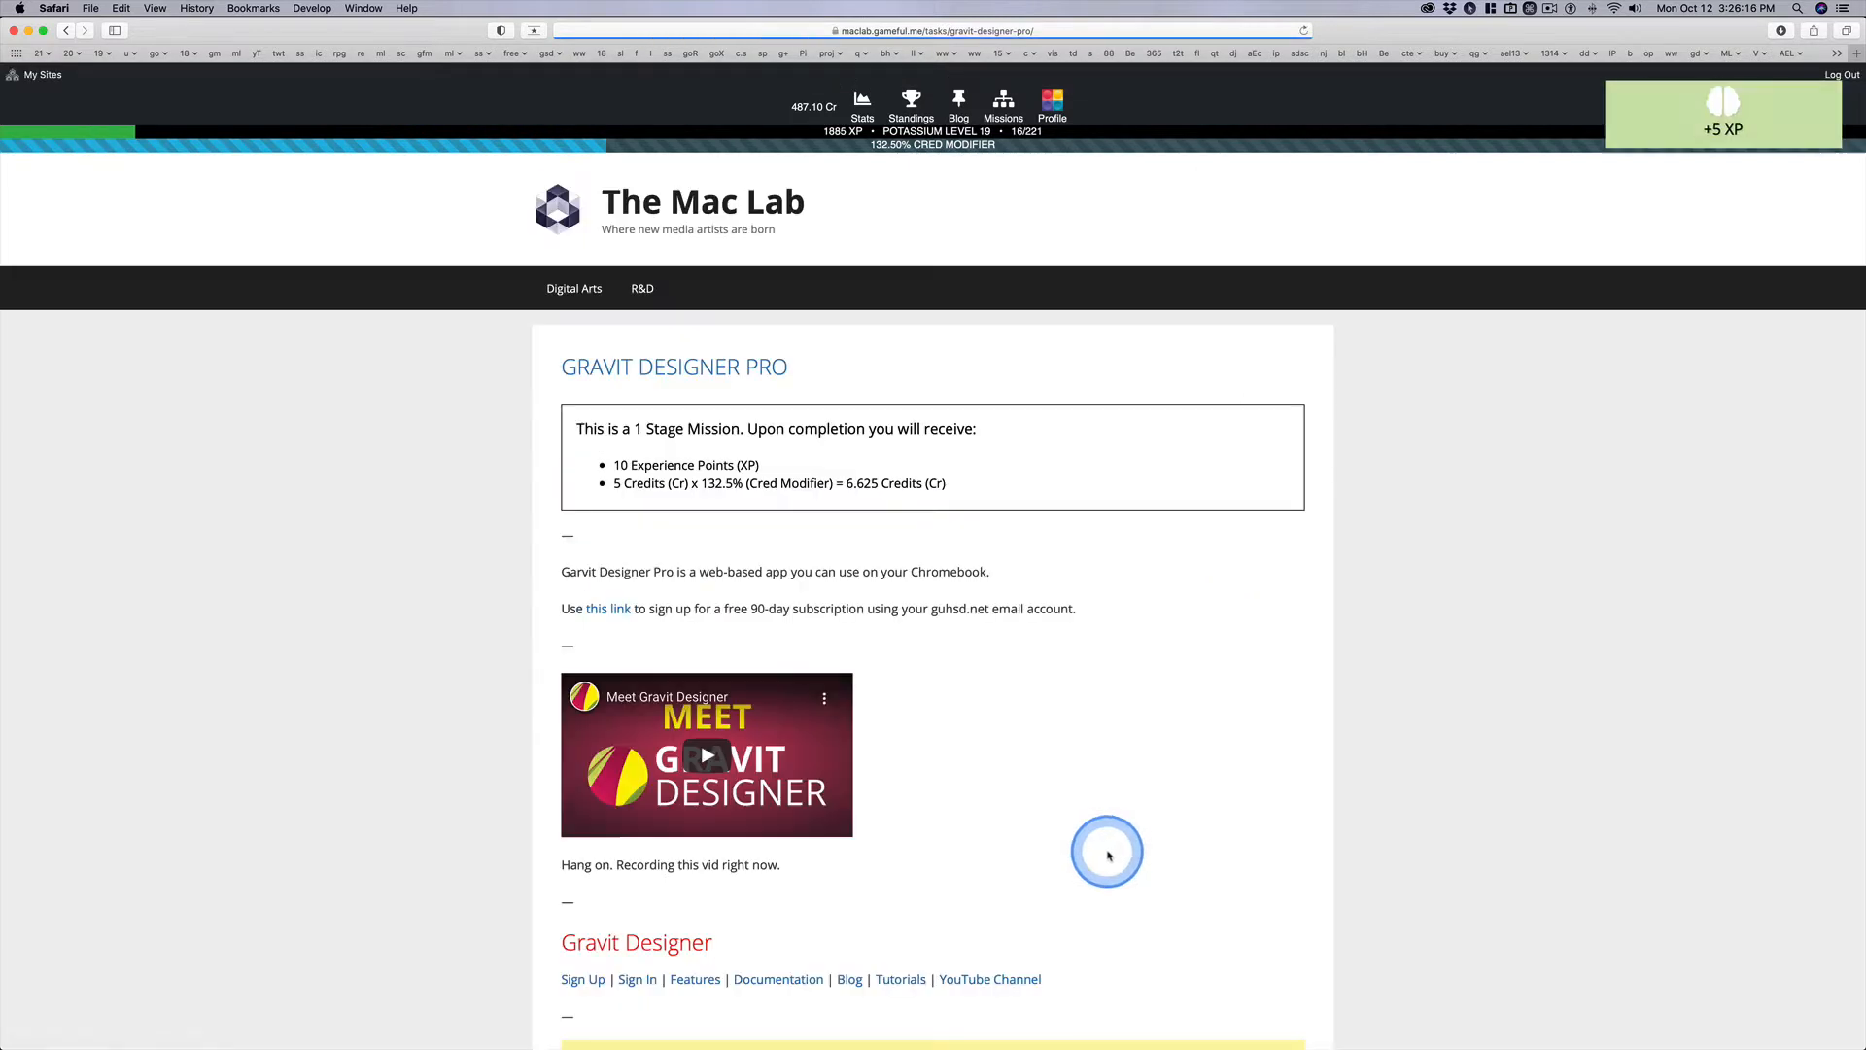
pyautogui.moveTo(773, 714)
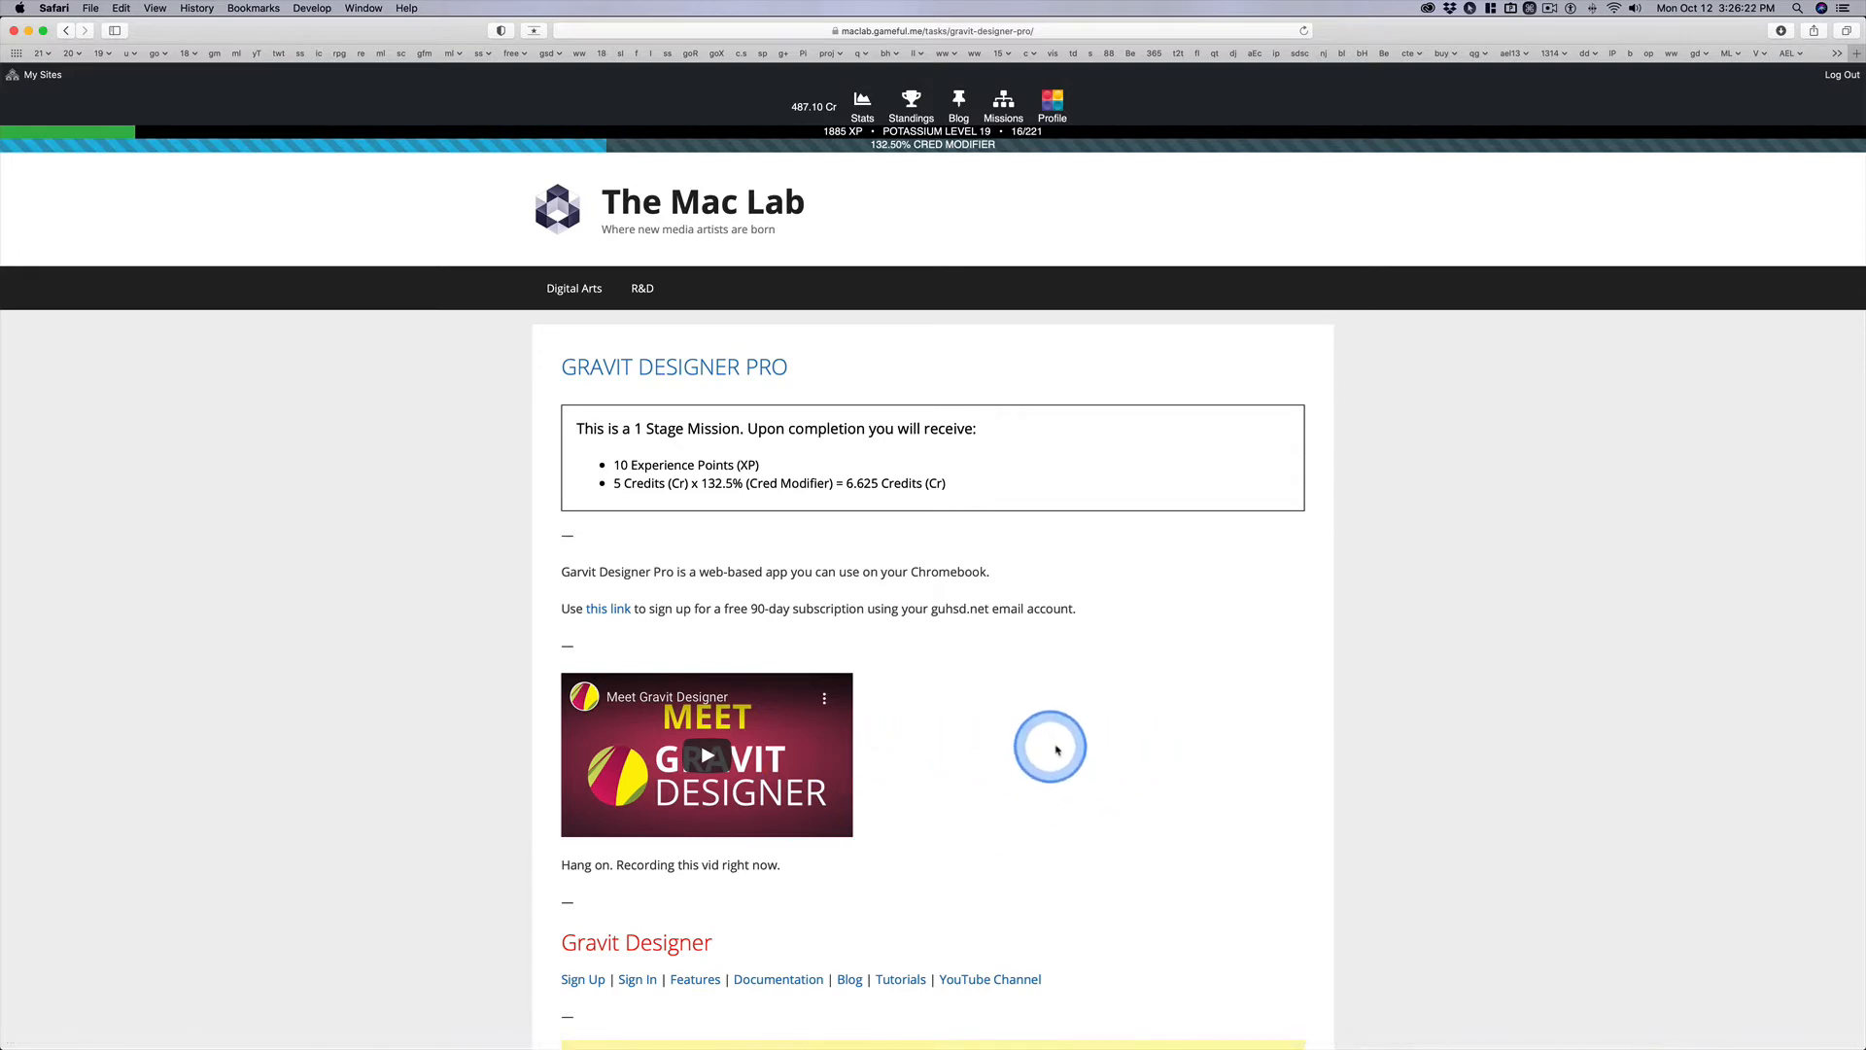
pyautogui.scroll(-3)
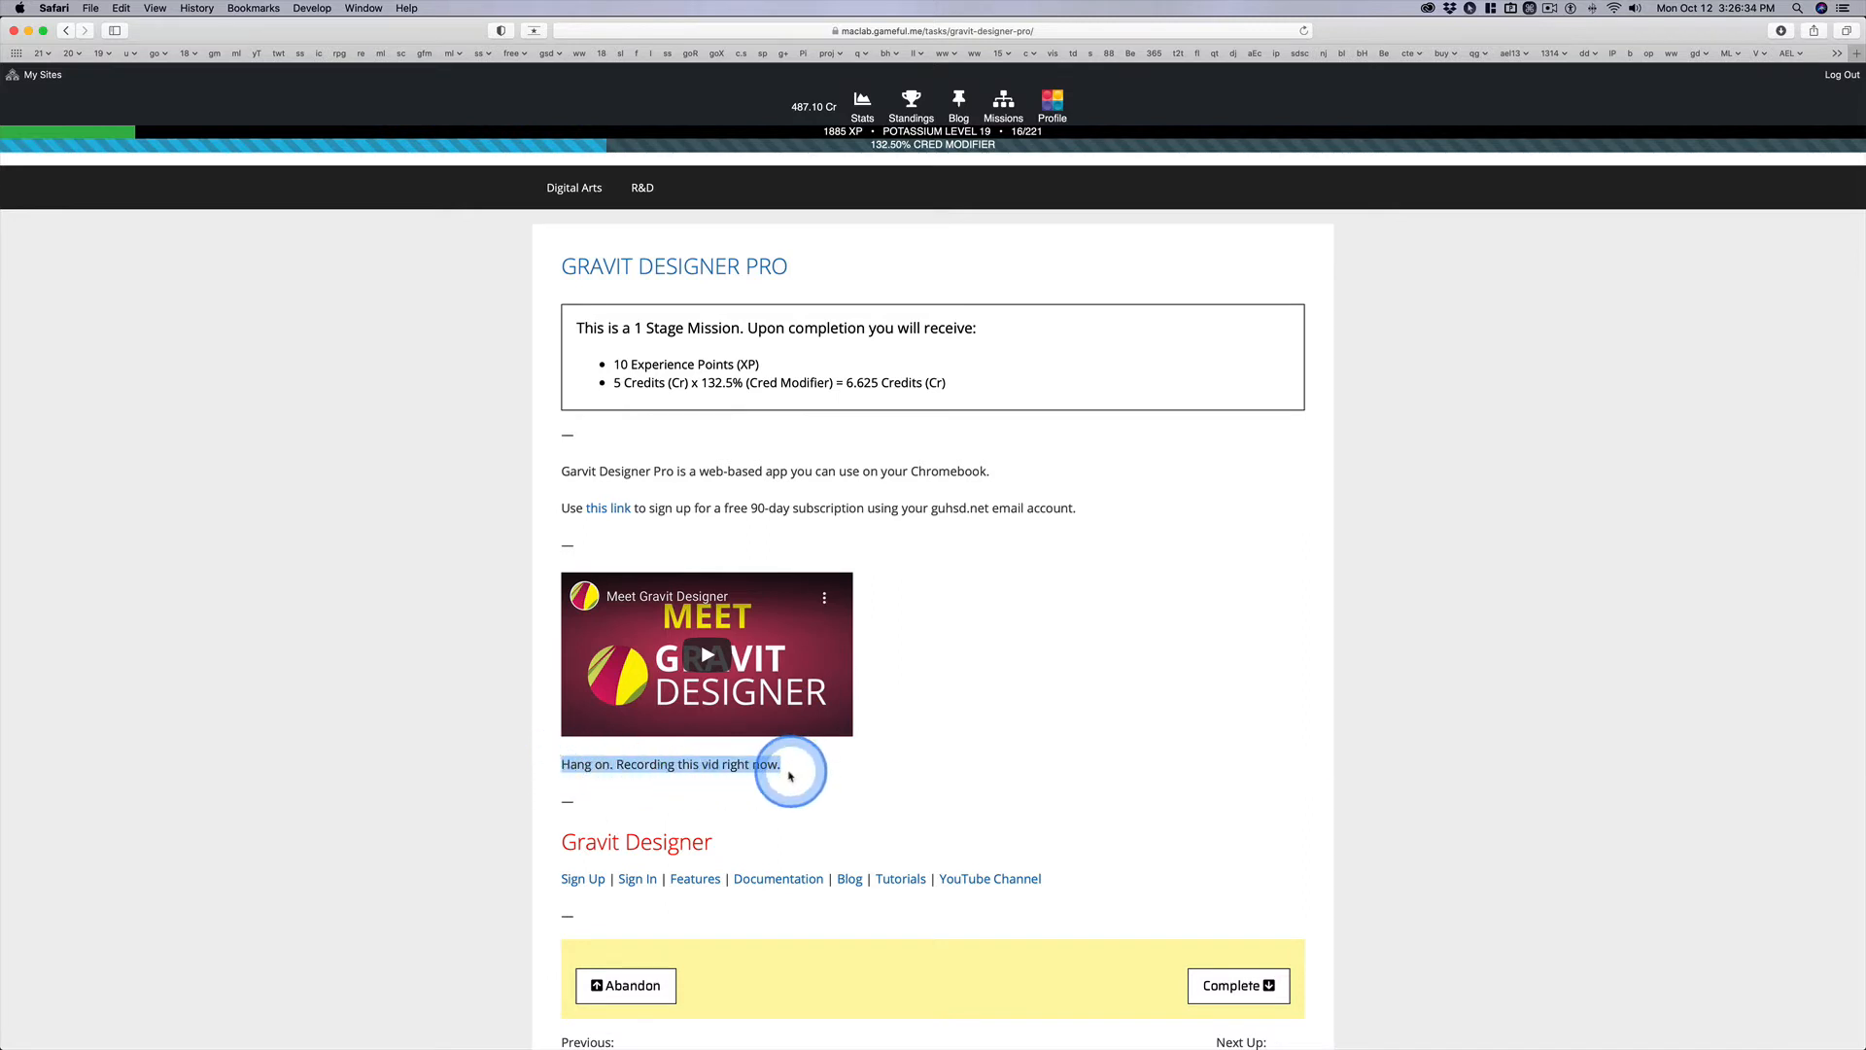
pyautogui.moveTo(800, 784)
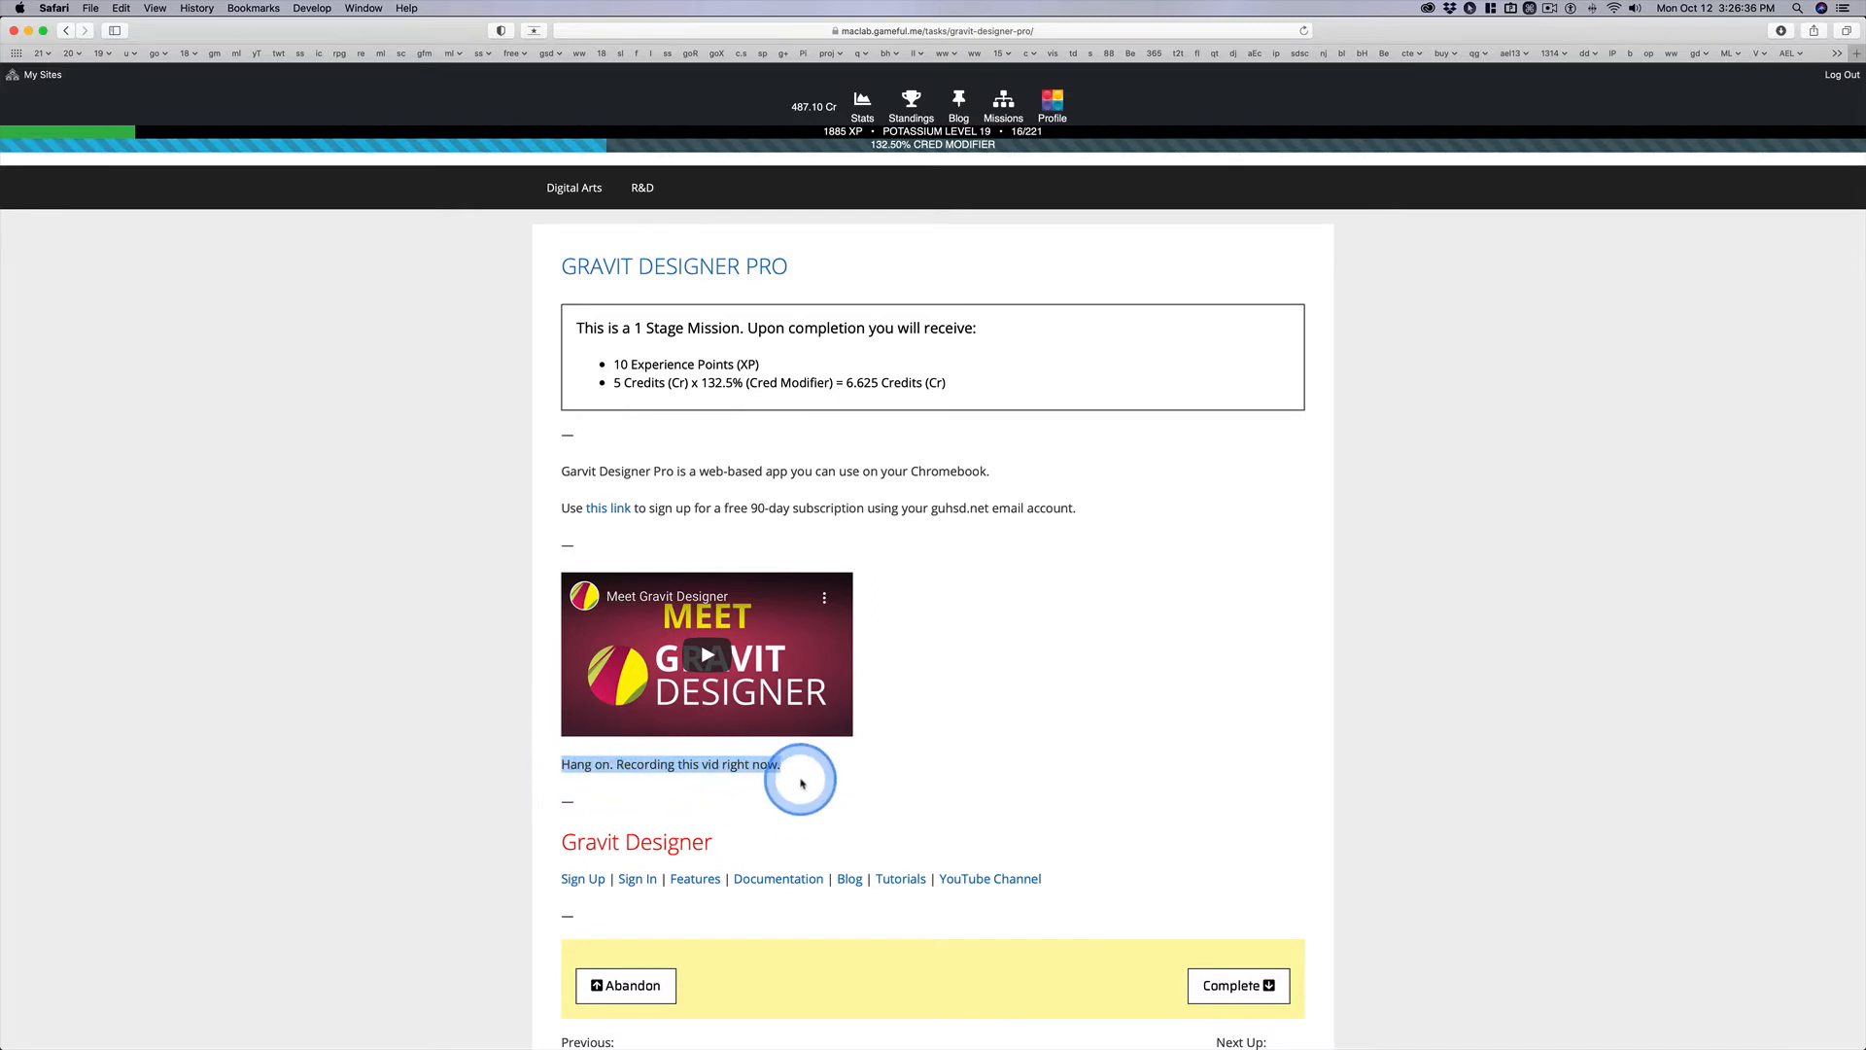
pyautogui.moveTo(409, 694)
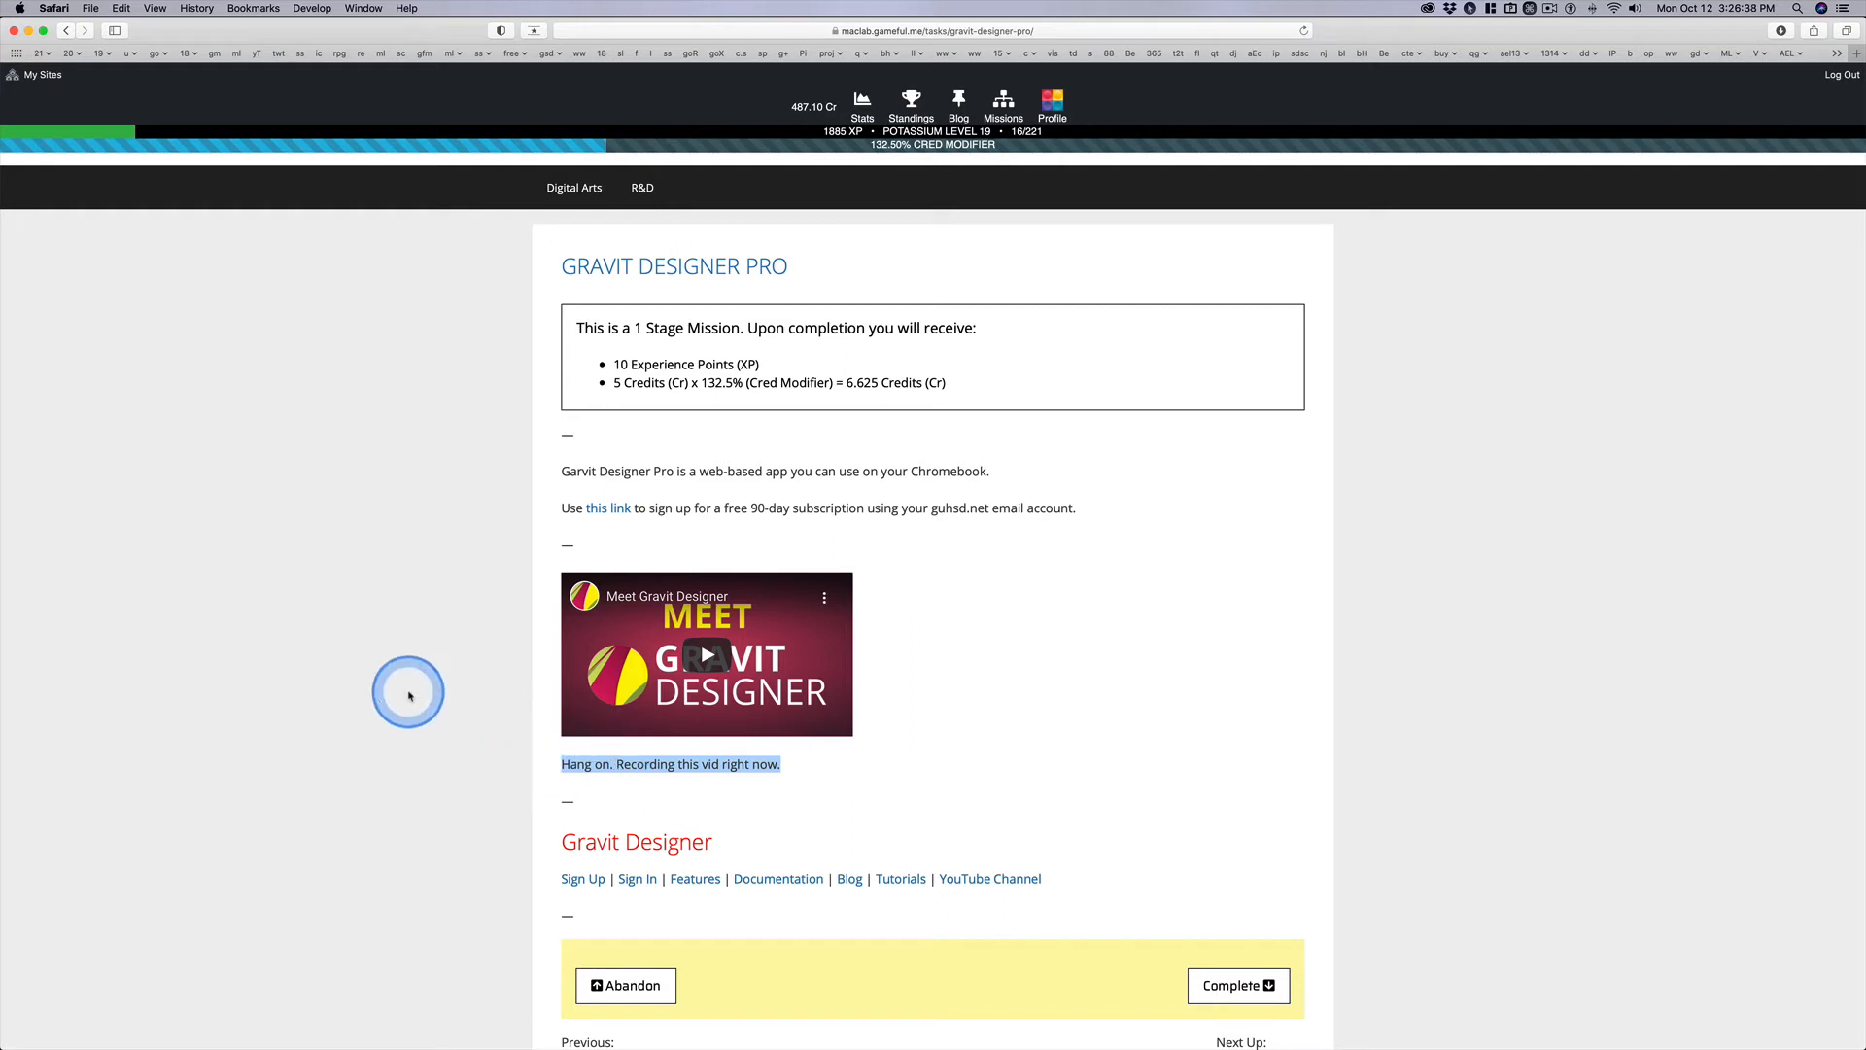
pyautogui.moveTo(579, 763)
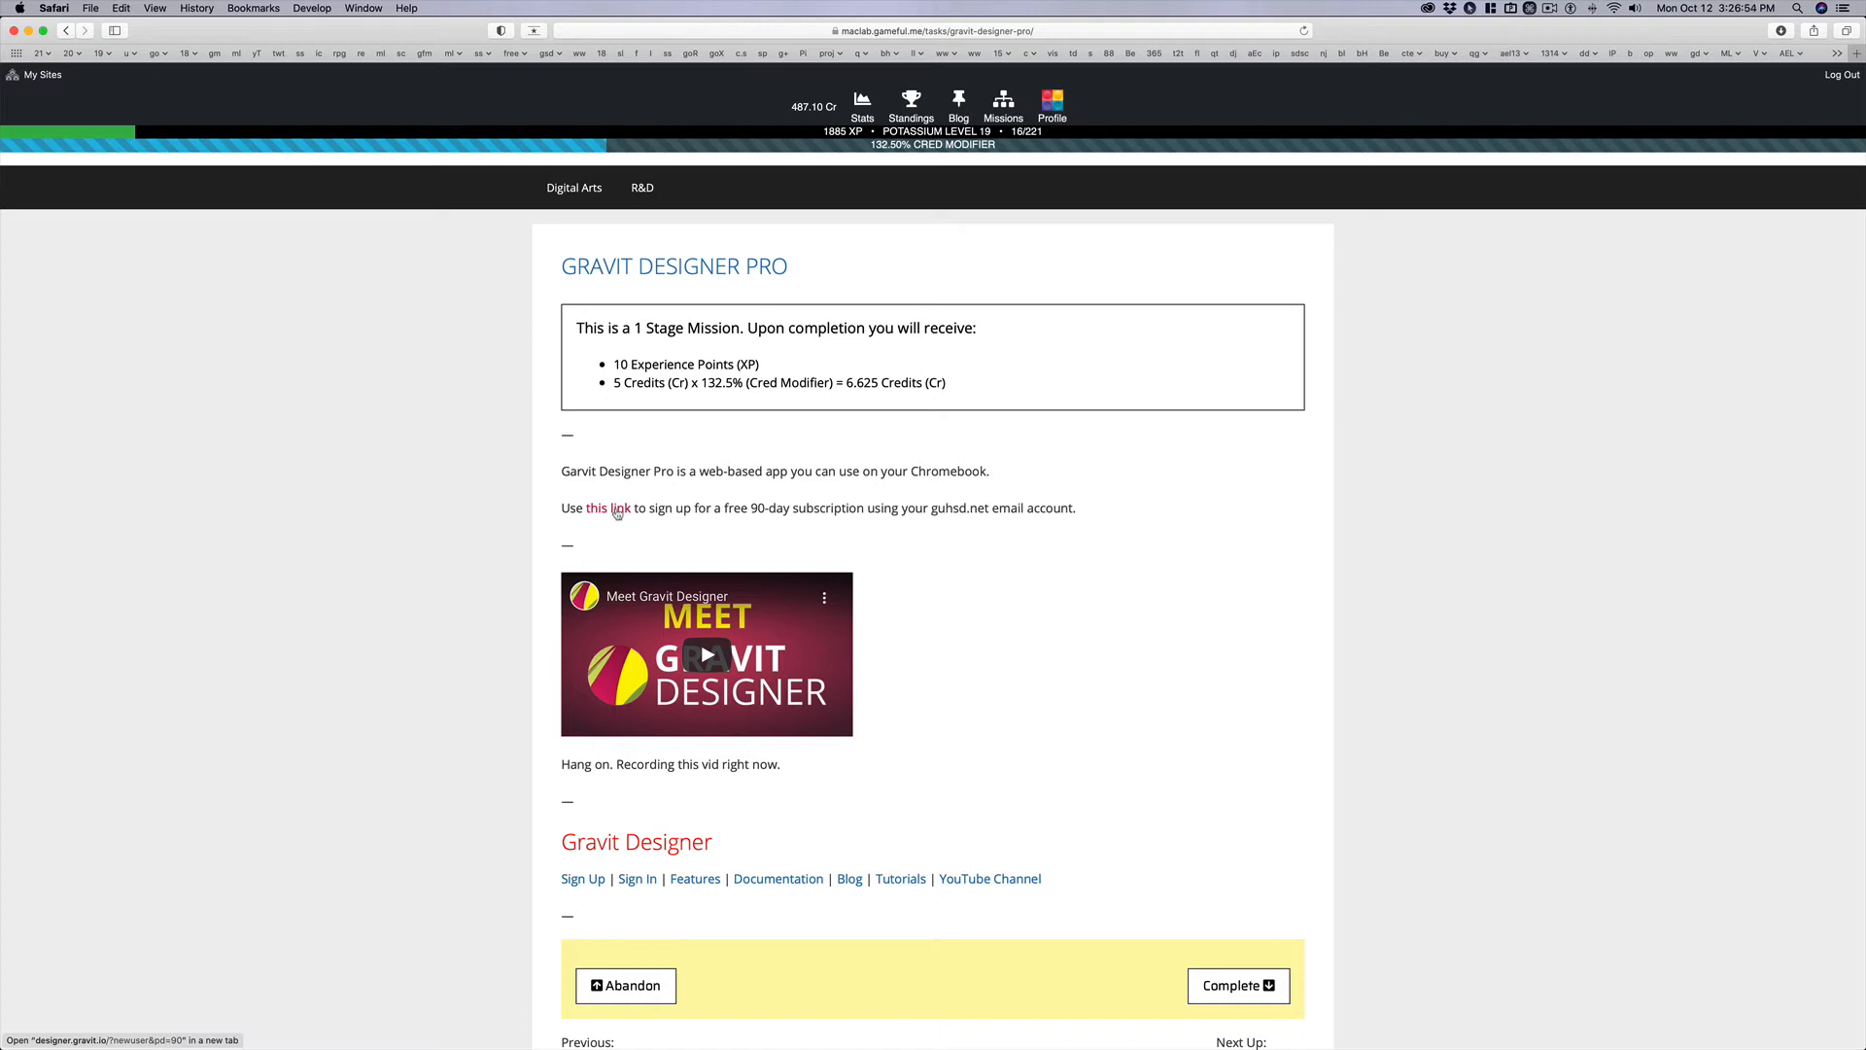
pyautogui.moveTo(608, 780)
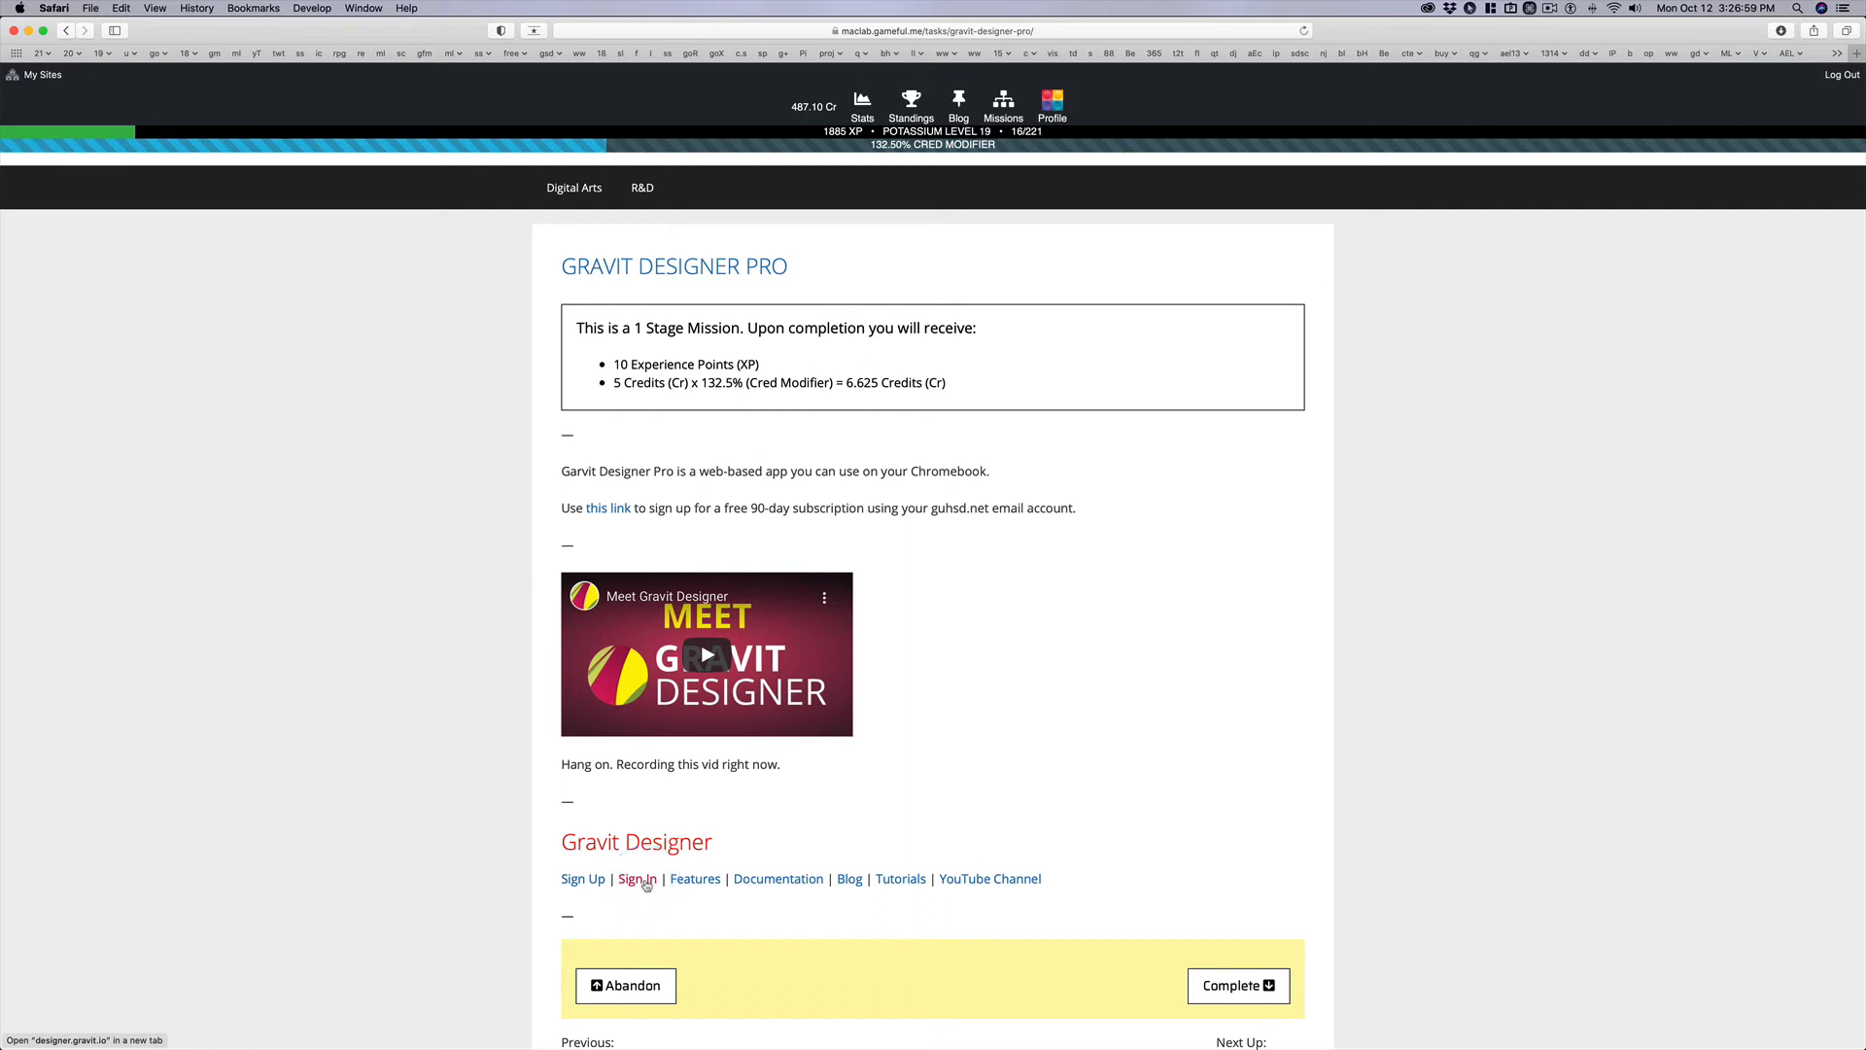
pyautogui.click(637, 879)
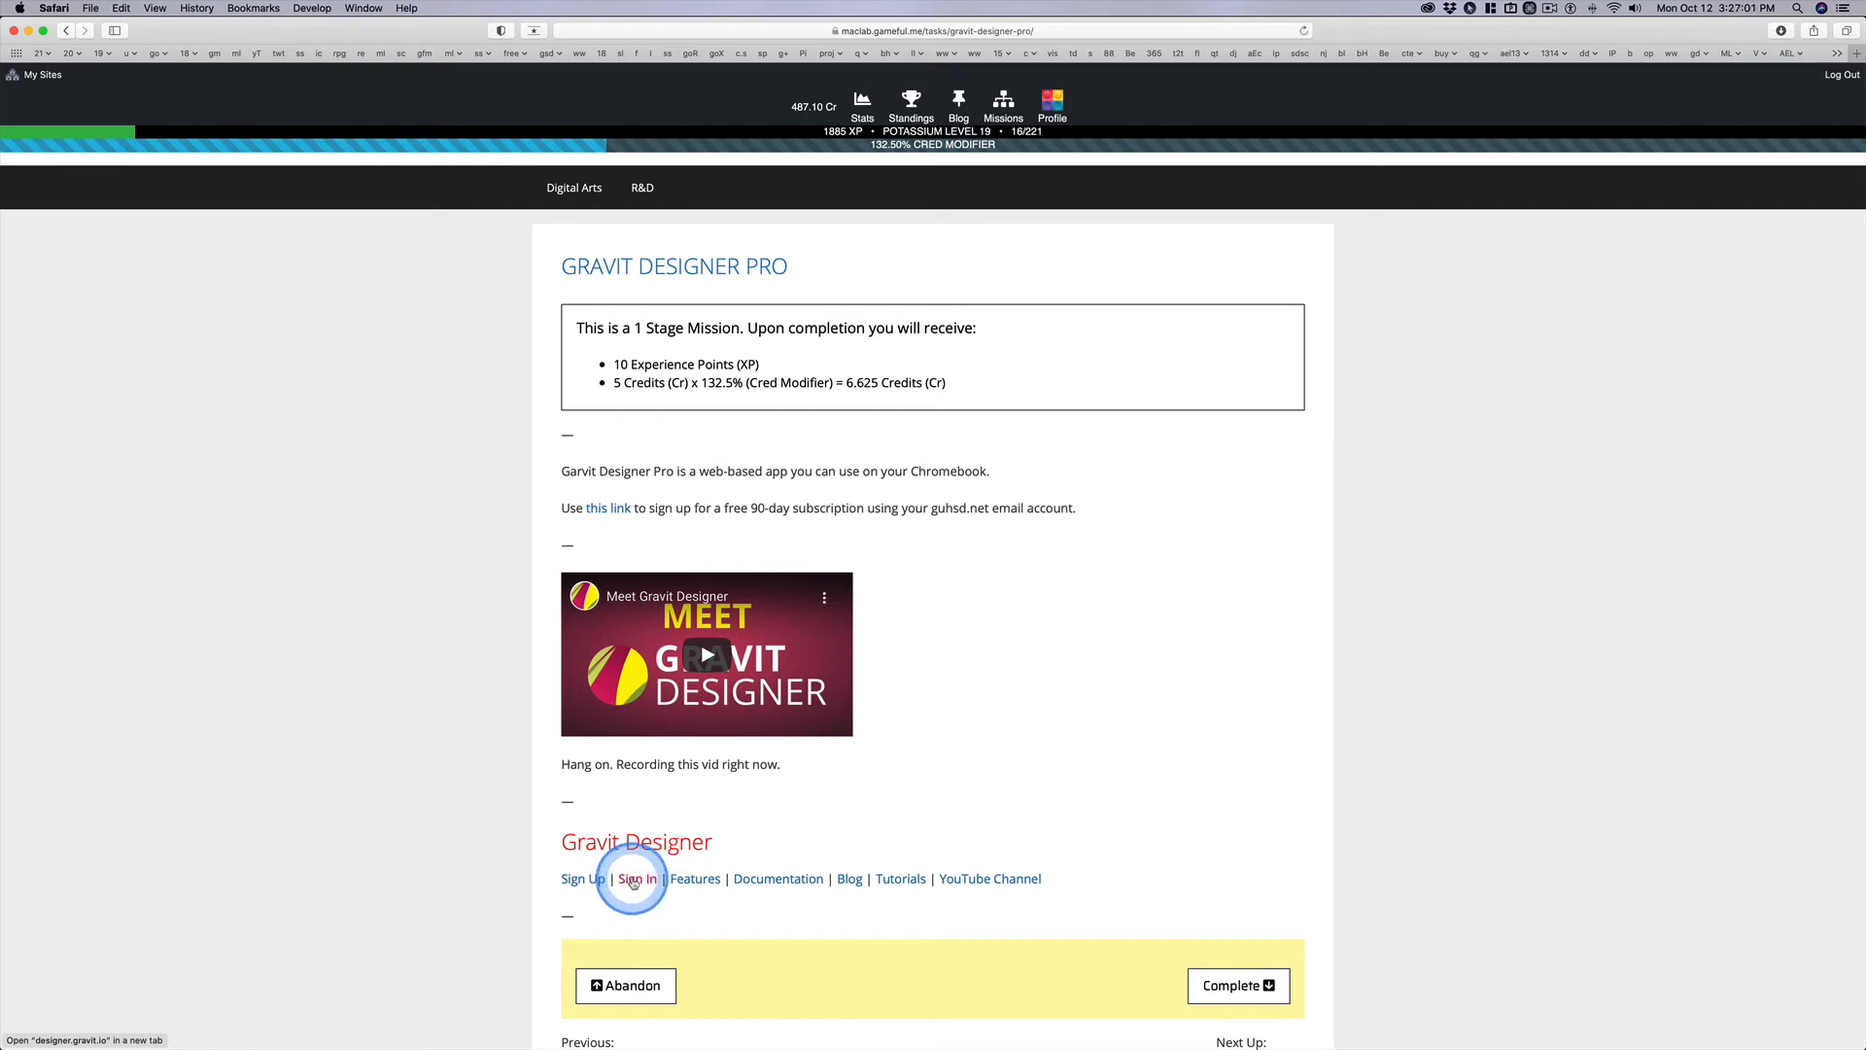
pyautogui.moveTo(901, 878)
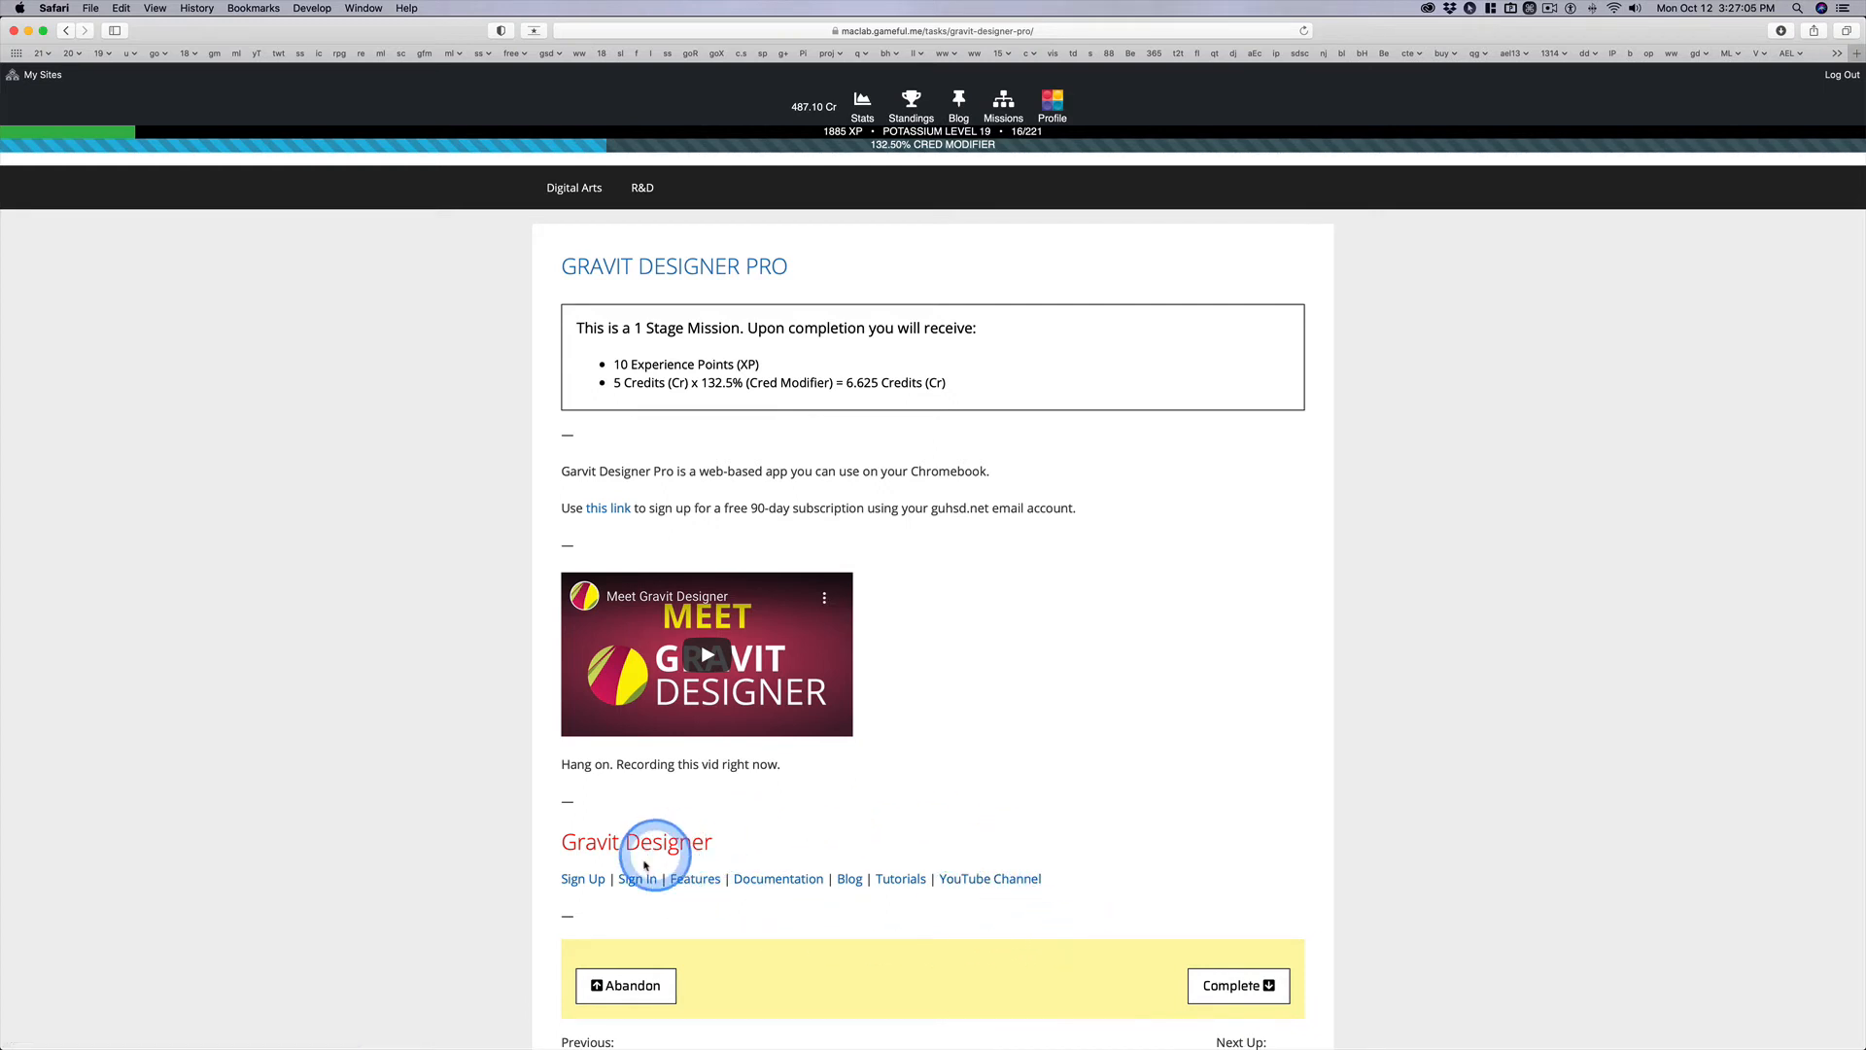
pyautogui.moveTo(849, 878)
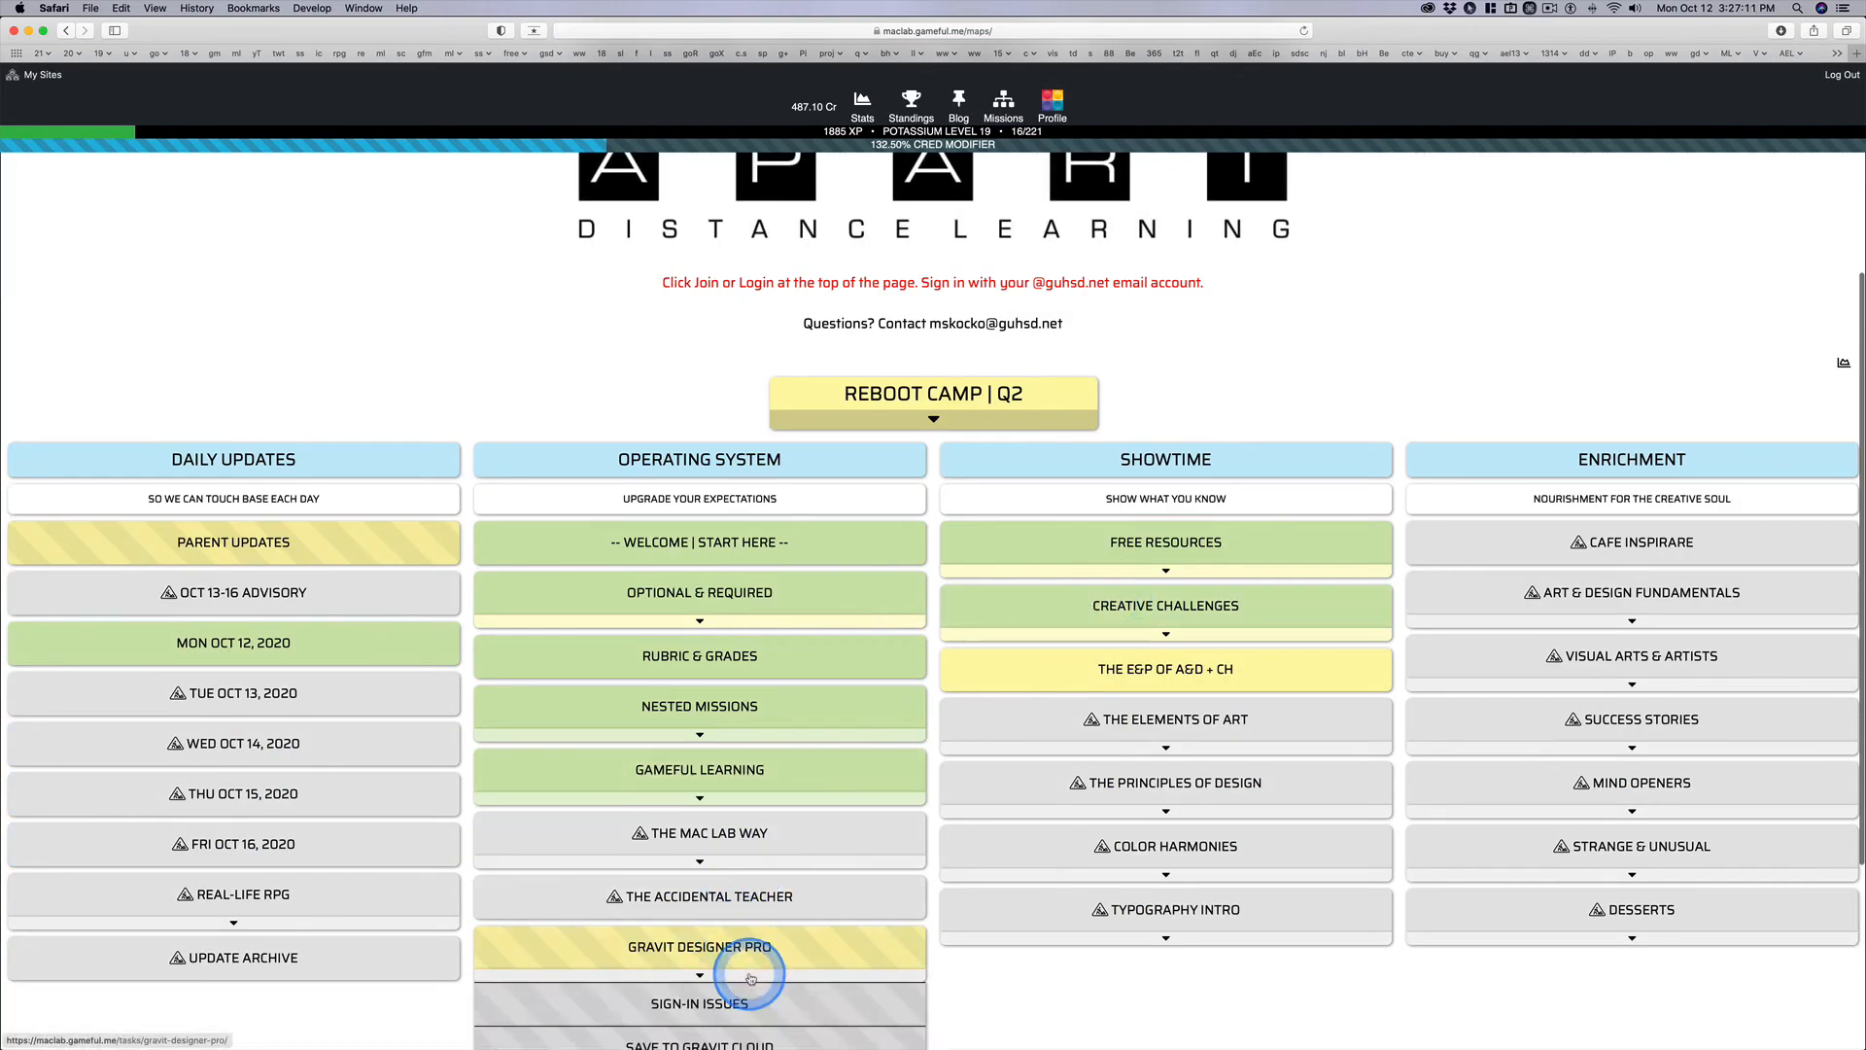
# Step: On the Mac Lab map, expand Gravit Designer Pro and scroll through its sub-mission tiles
pyautogui.scroll(-3)
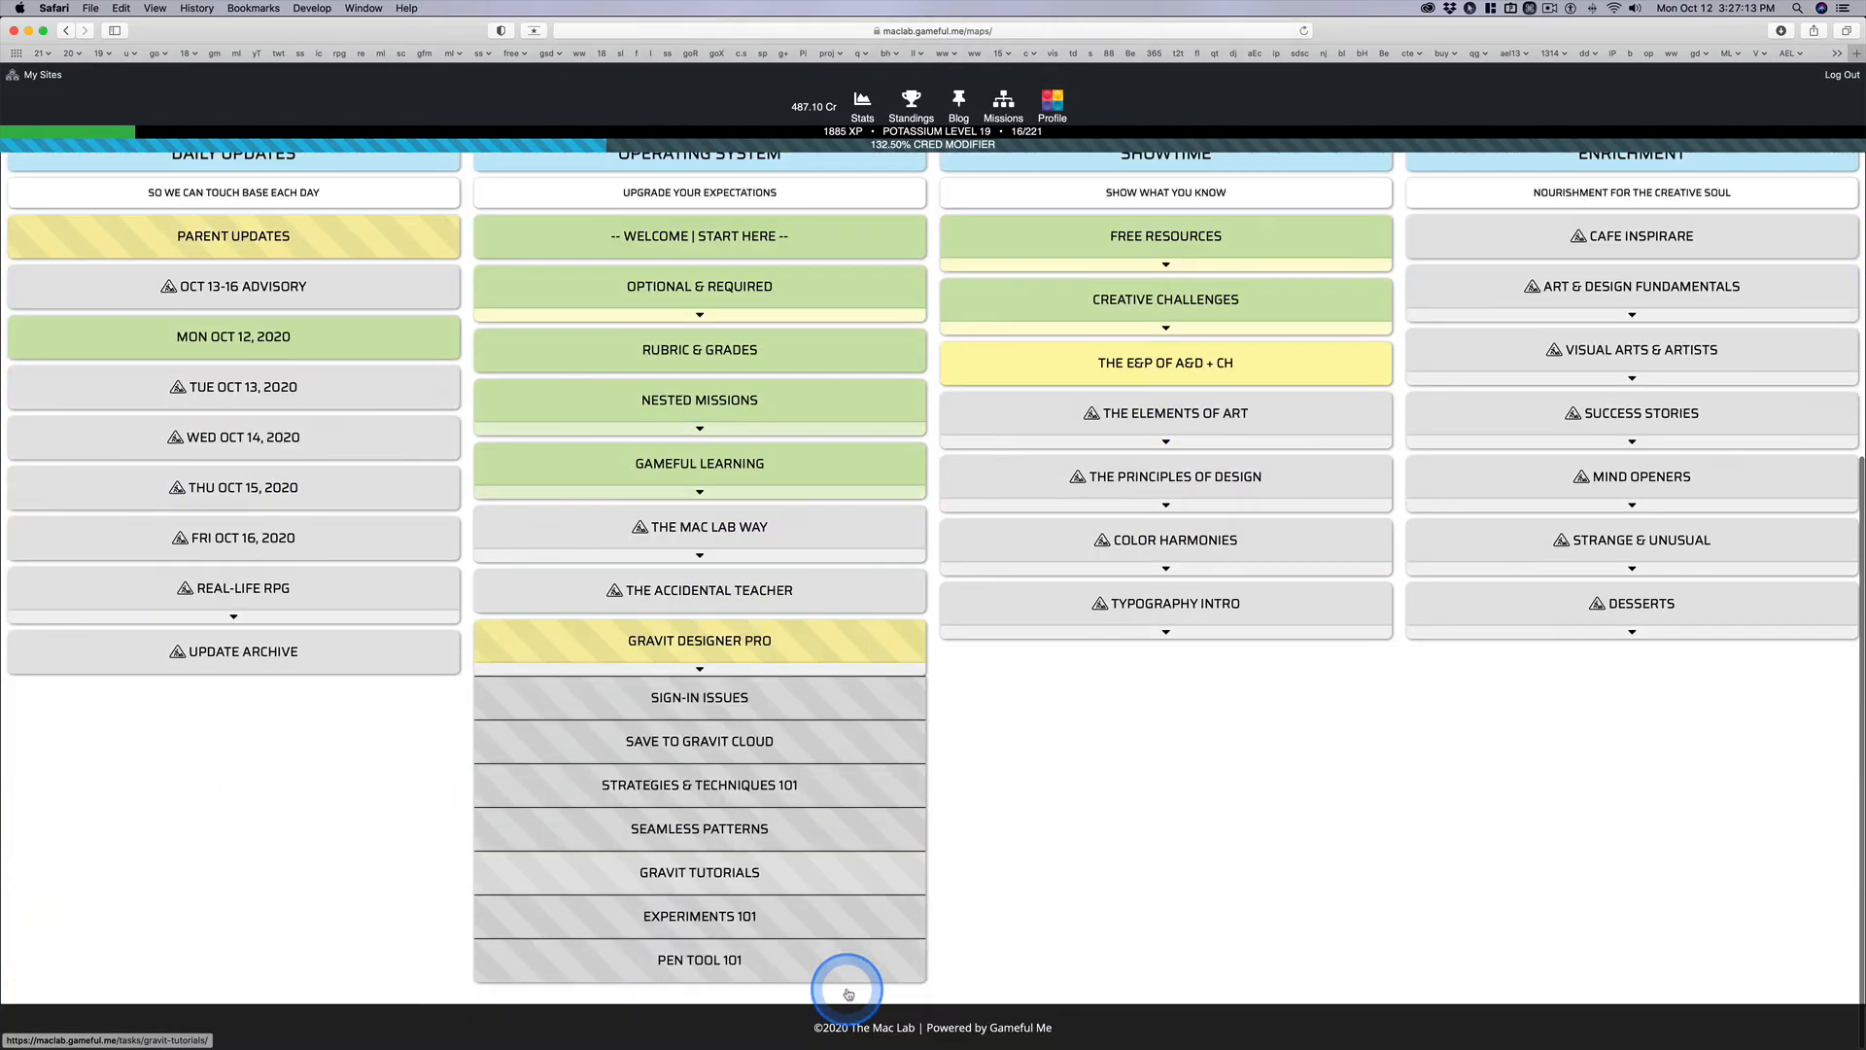
pyautogui.scroll(3)
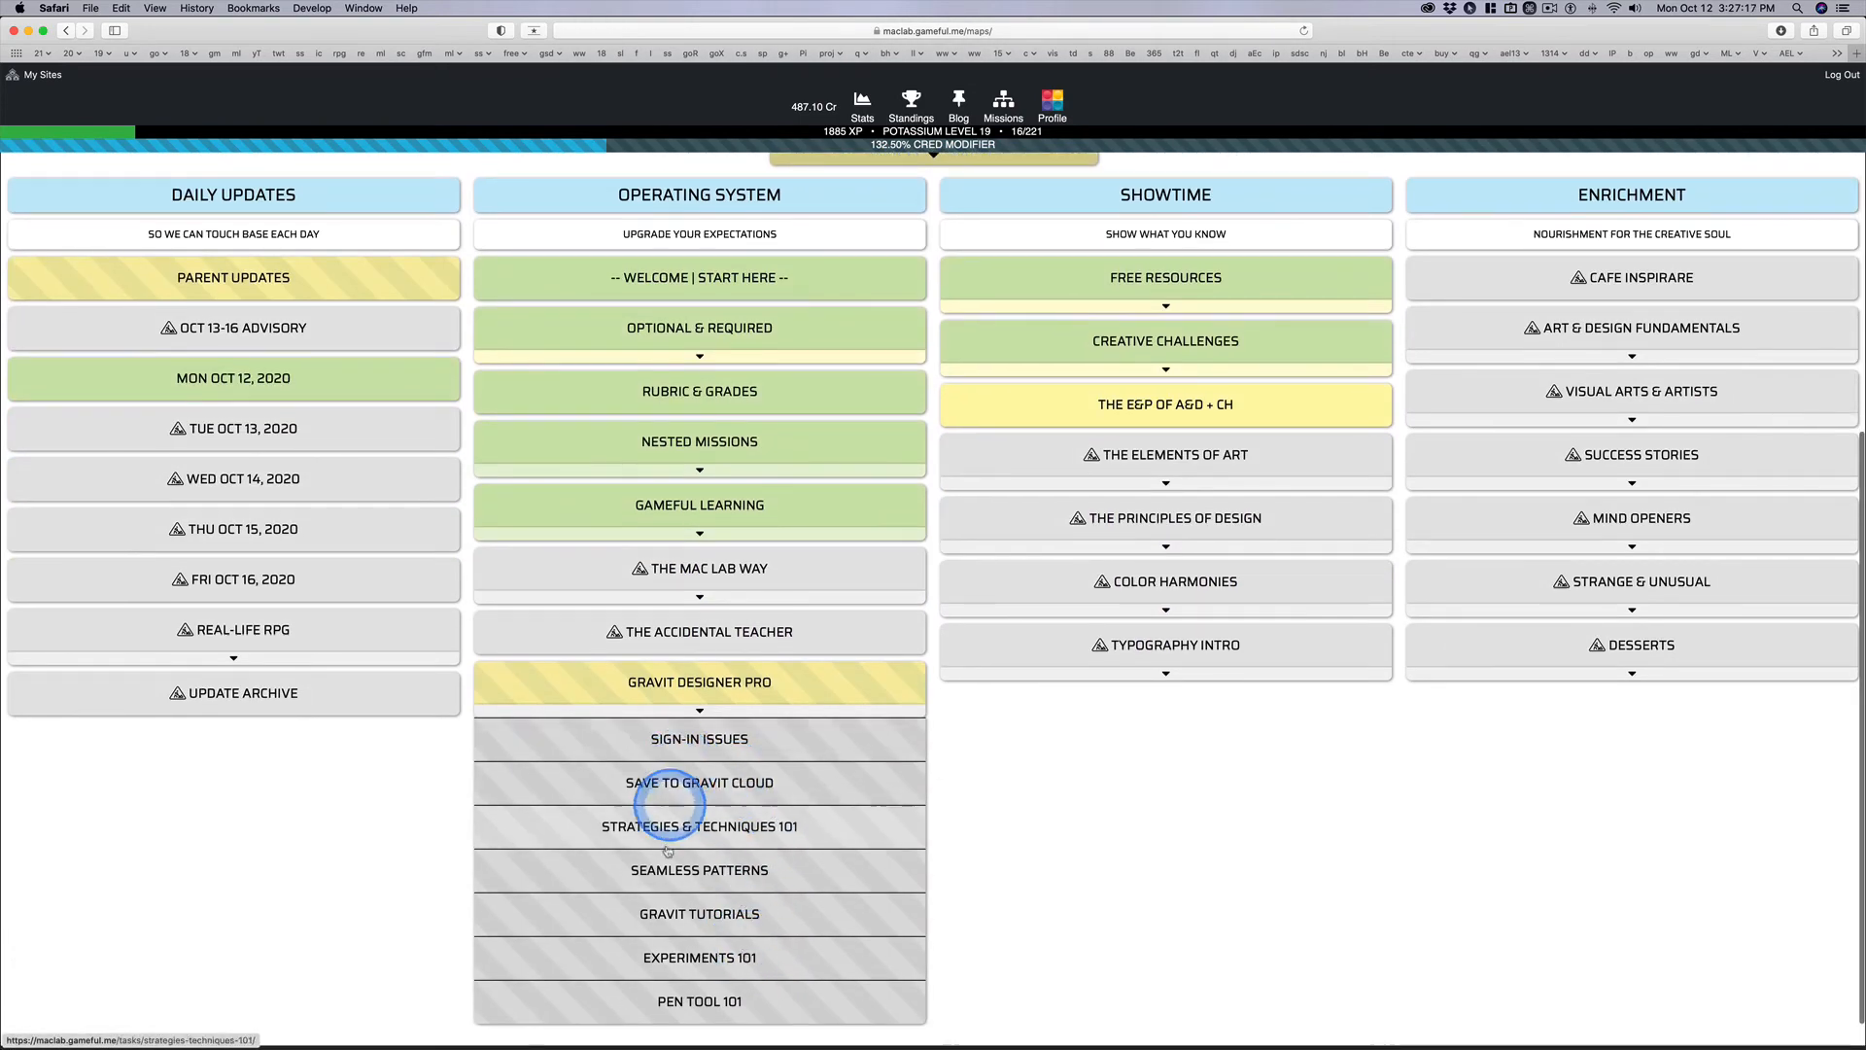
pyautogui.moveTo(775, 913)
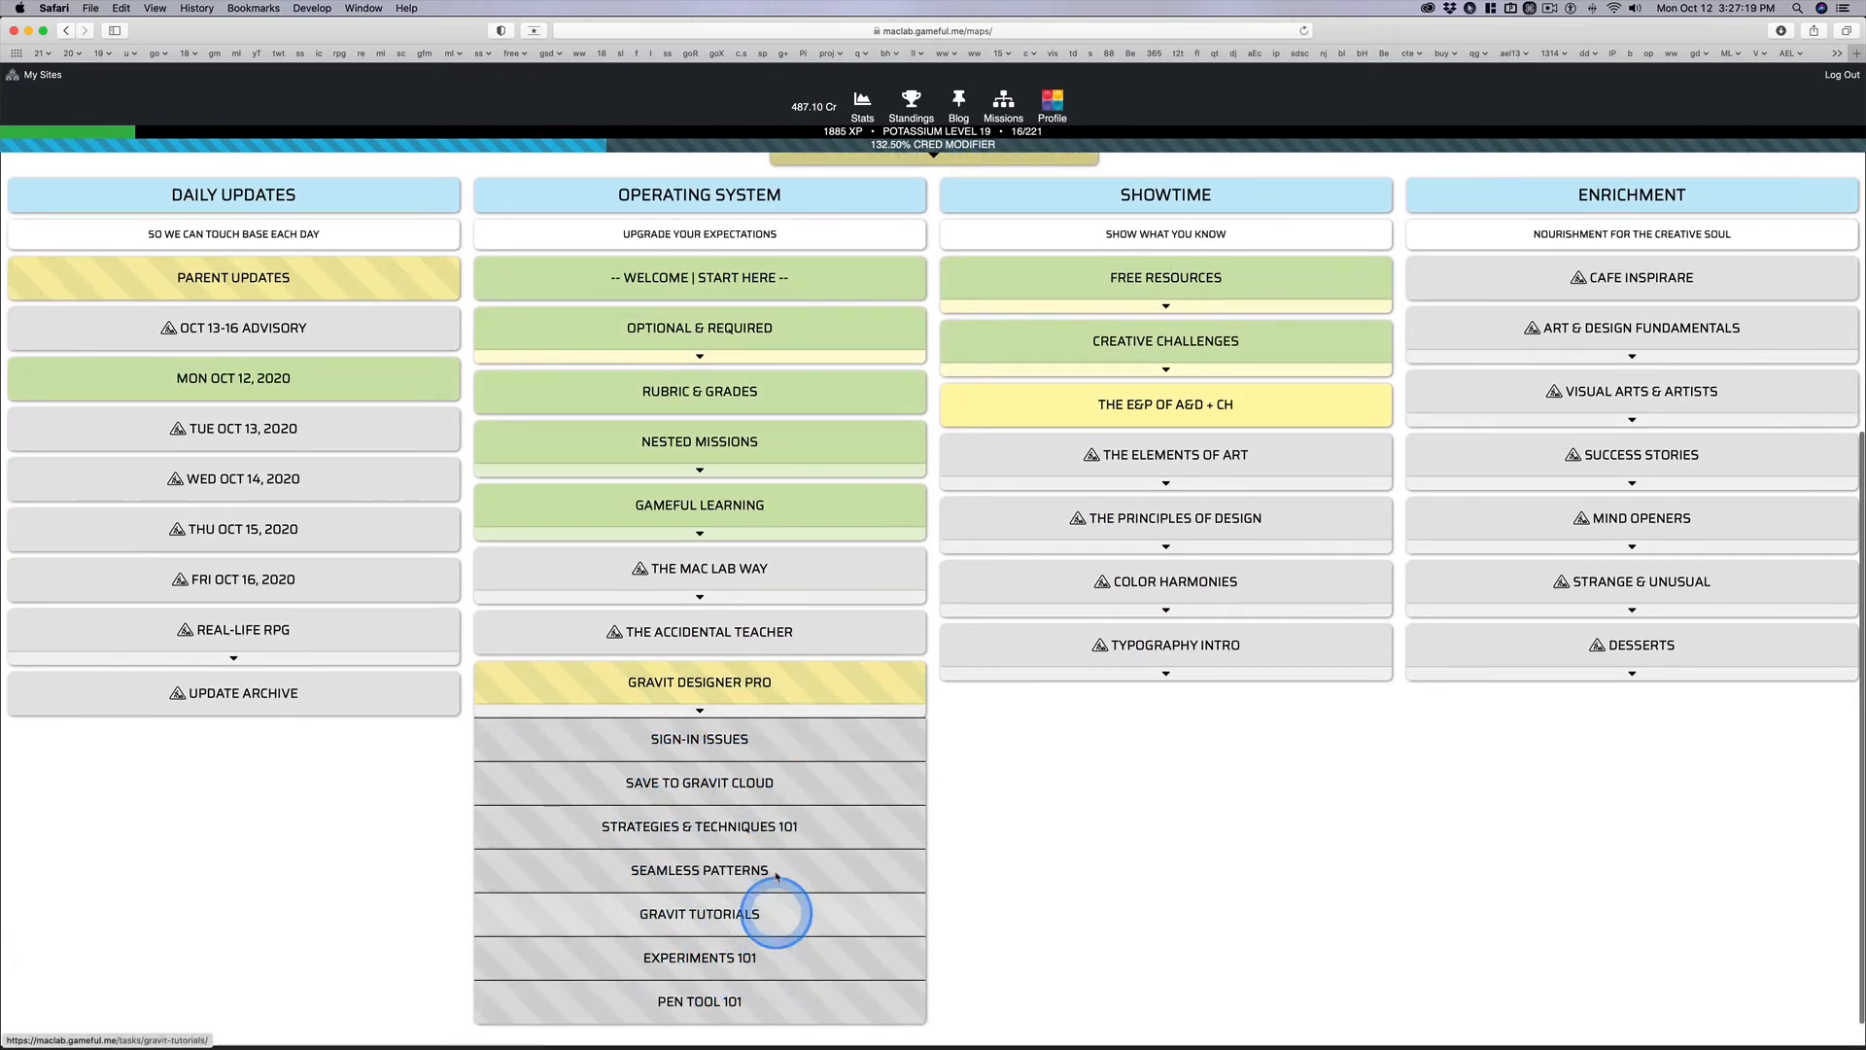
pyautogui.moveTo(785, 748)
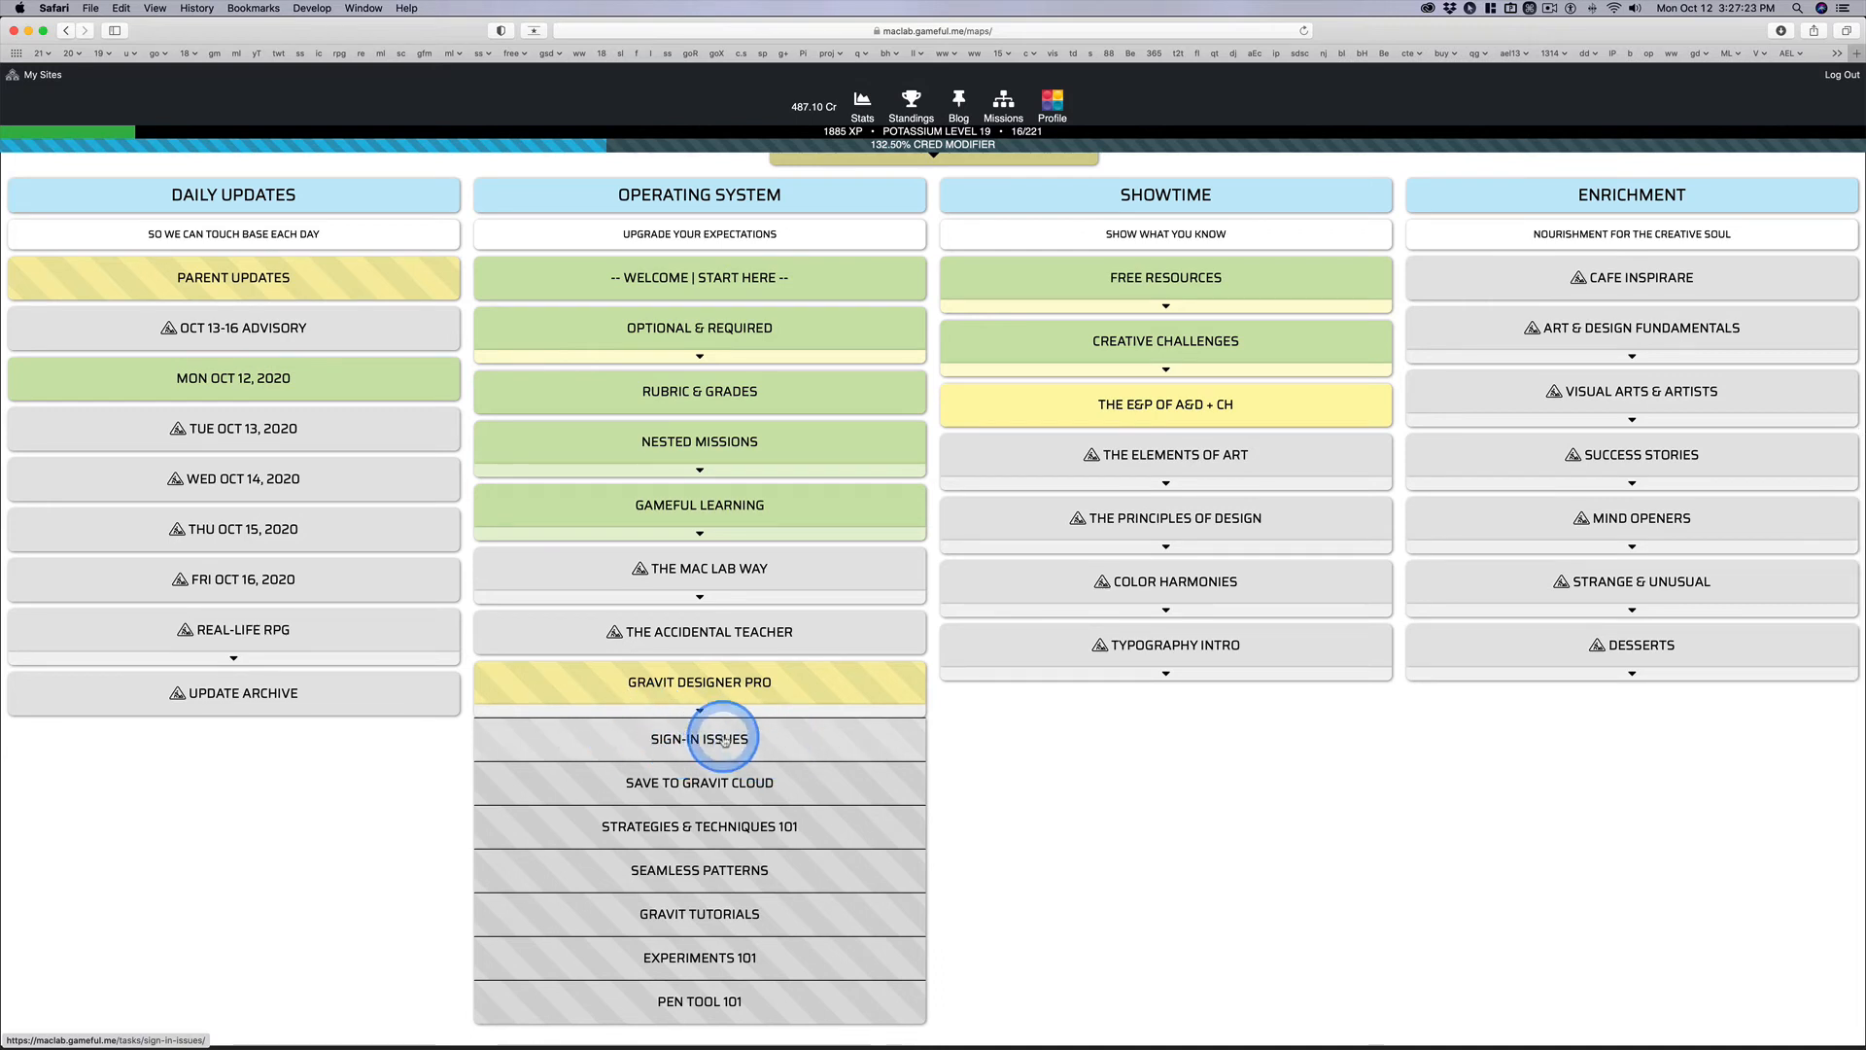
pyautogui.moveTo(797, 784)
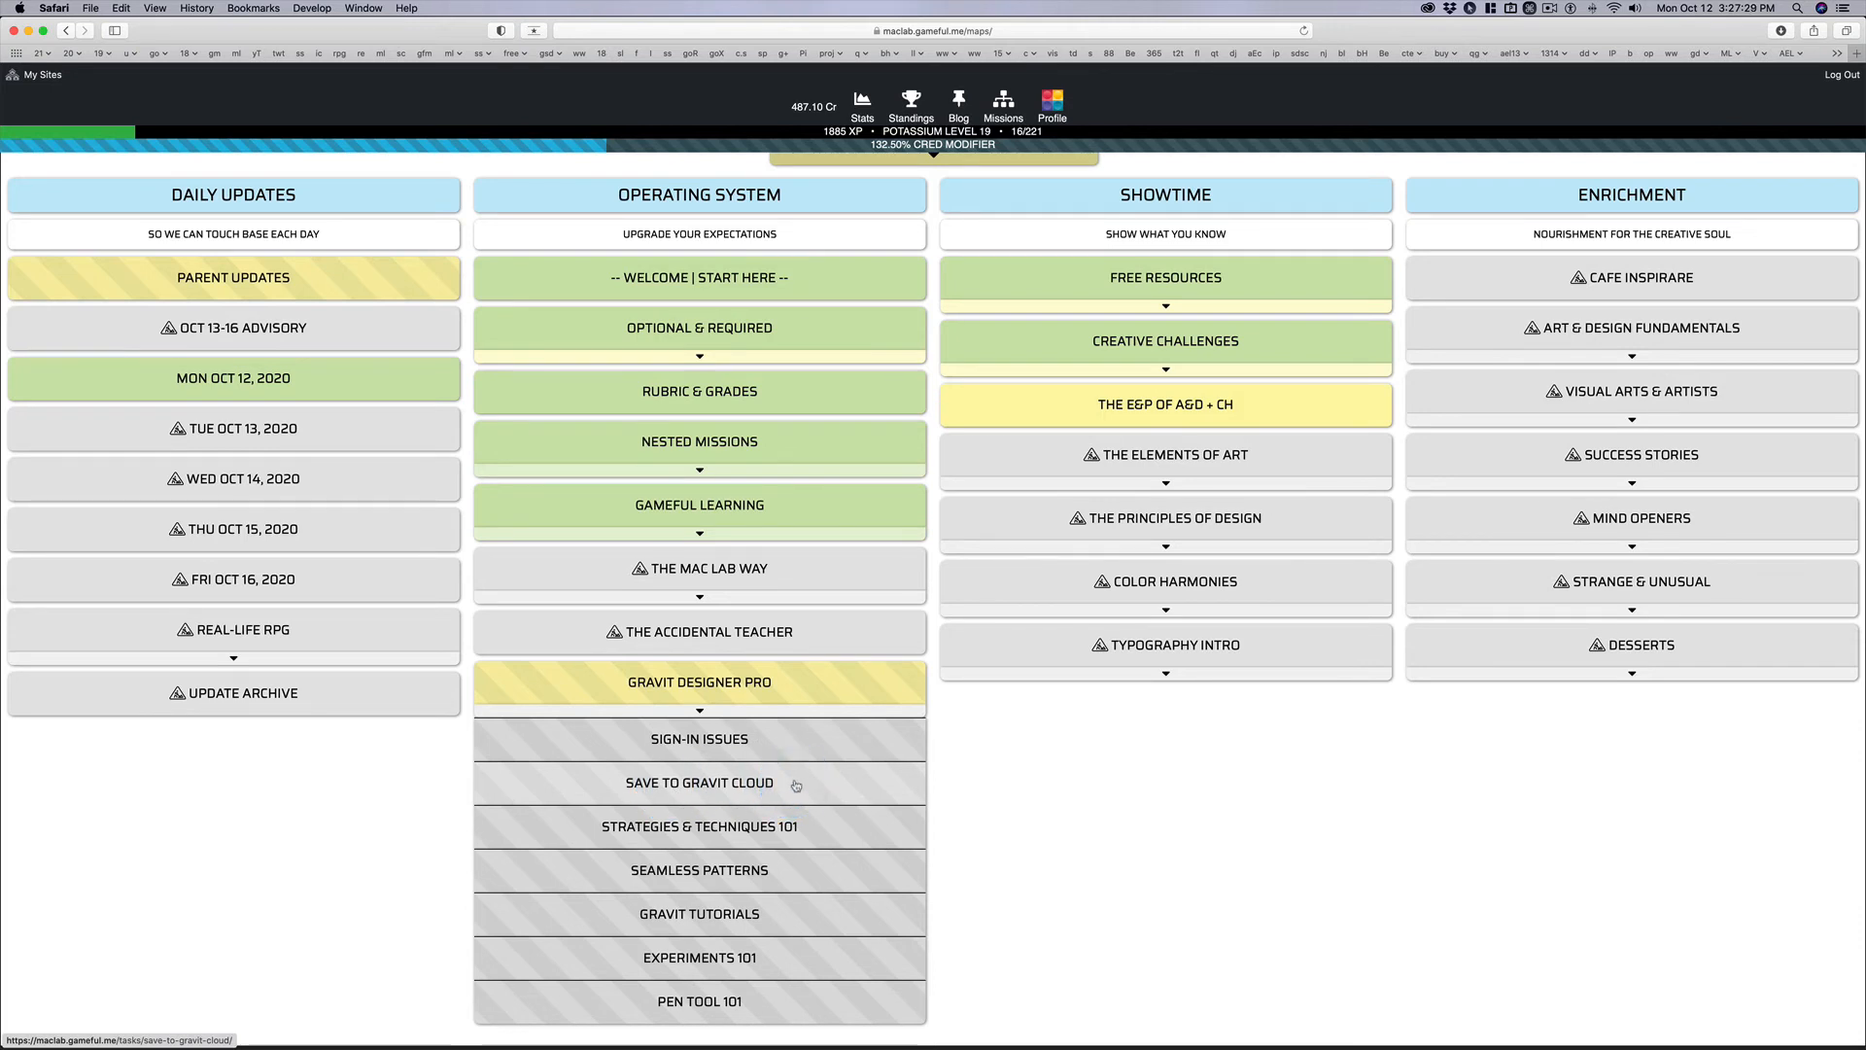
pyautogui.click(698, 783)
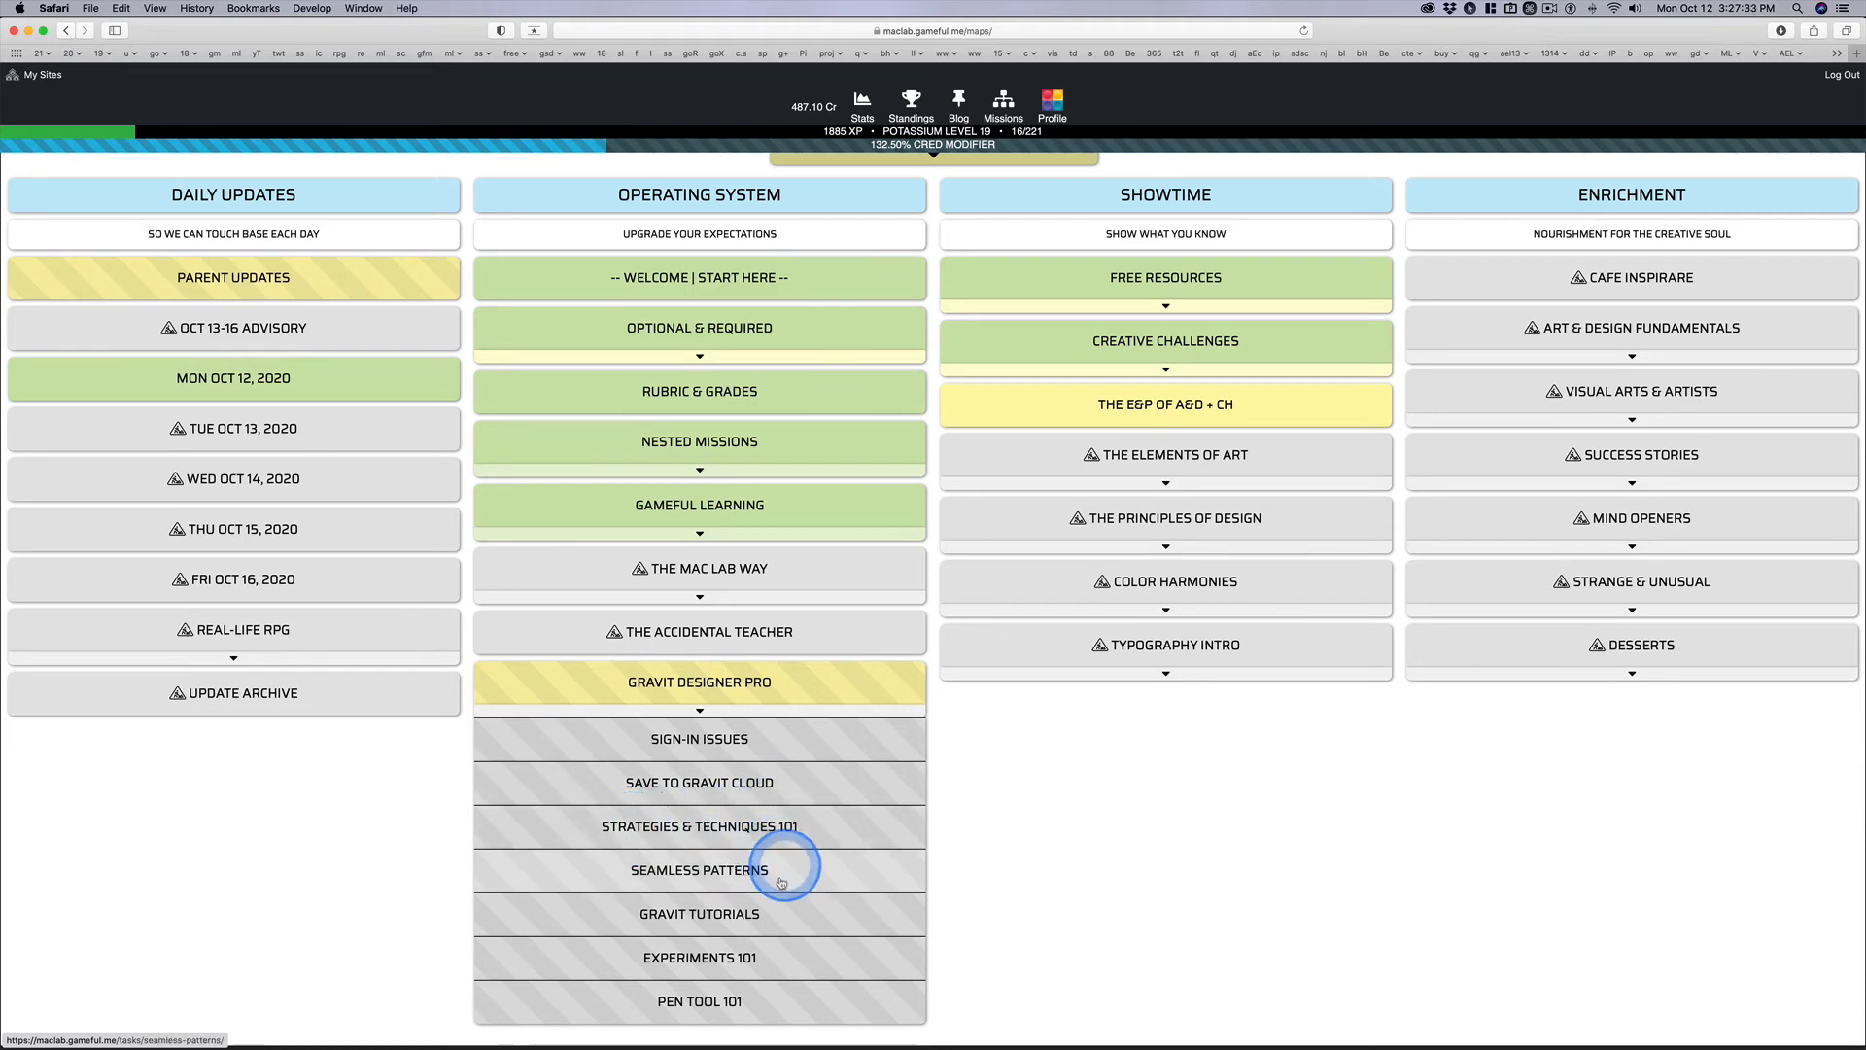
pyautogui.moveTo(827, 959)
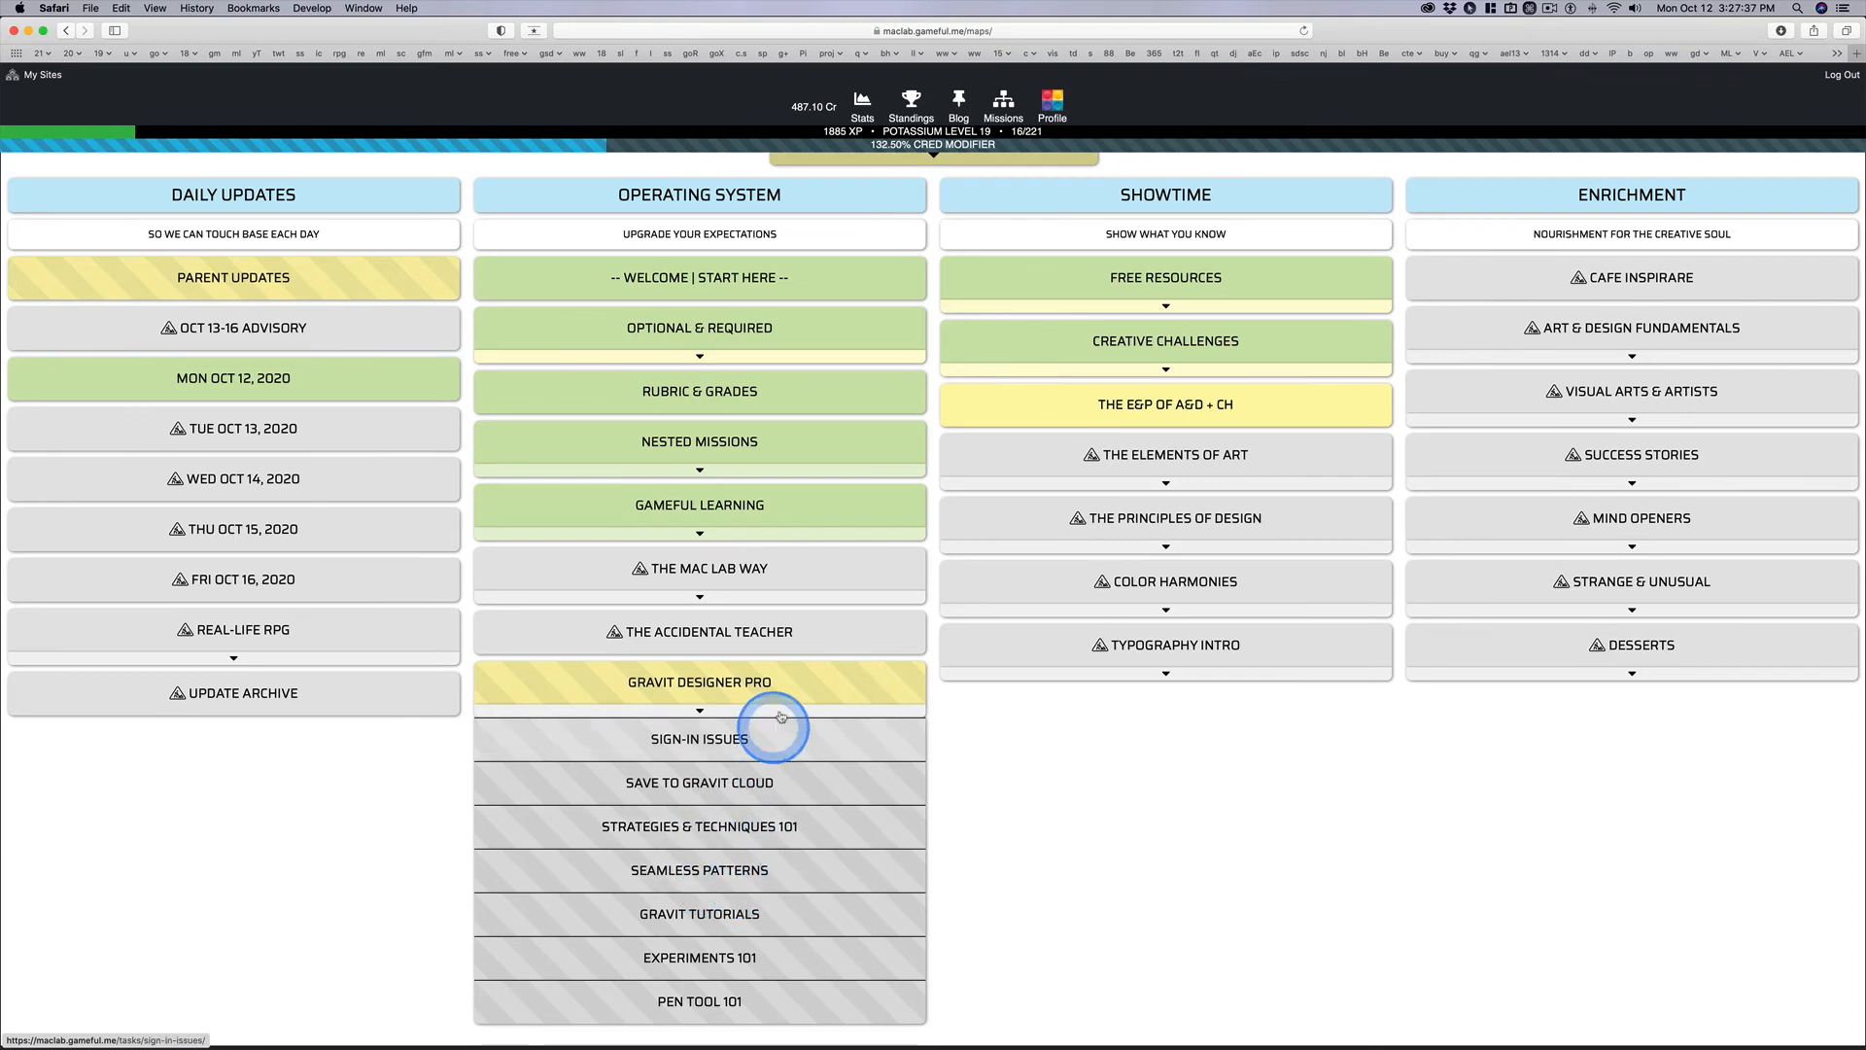
pyautogui.scroll(3)
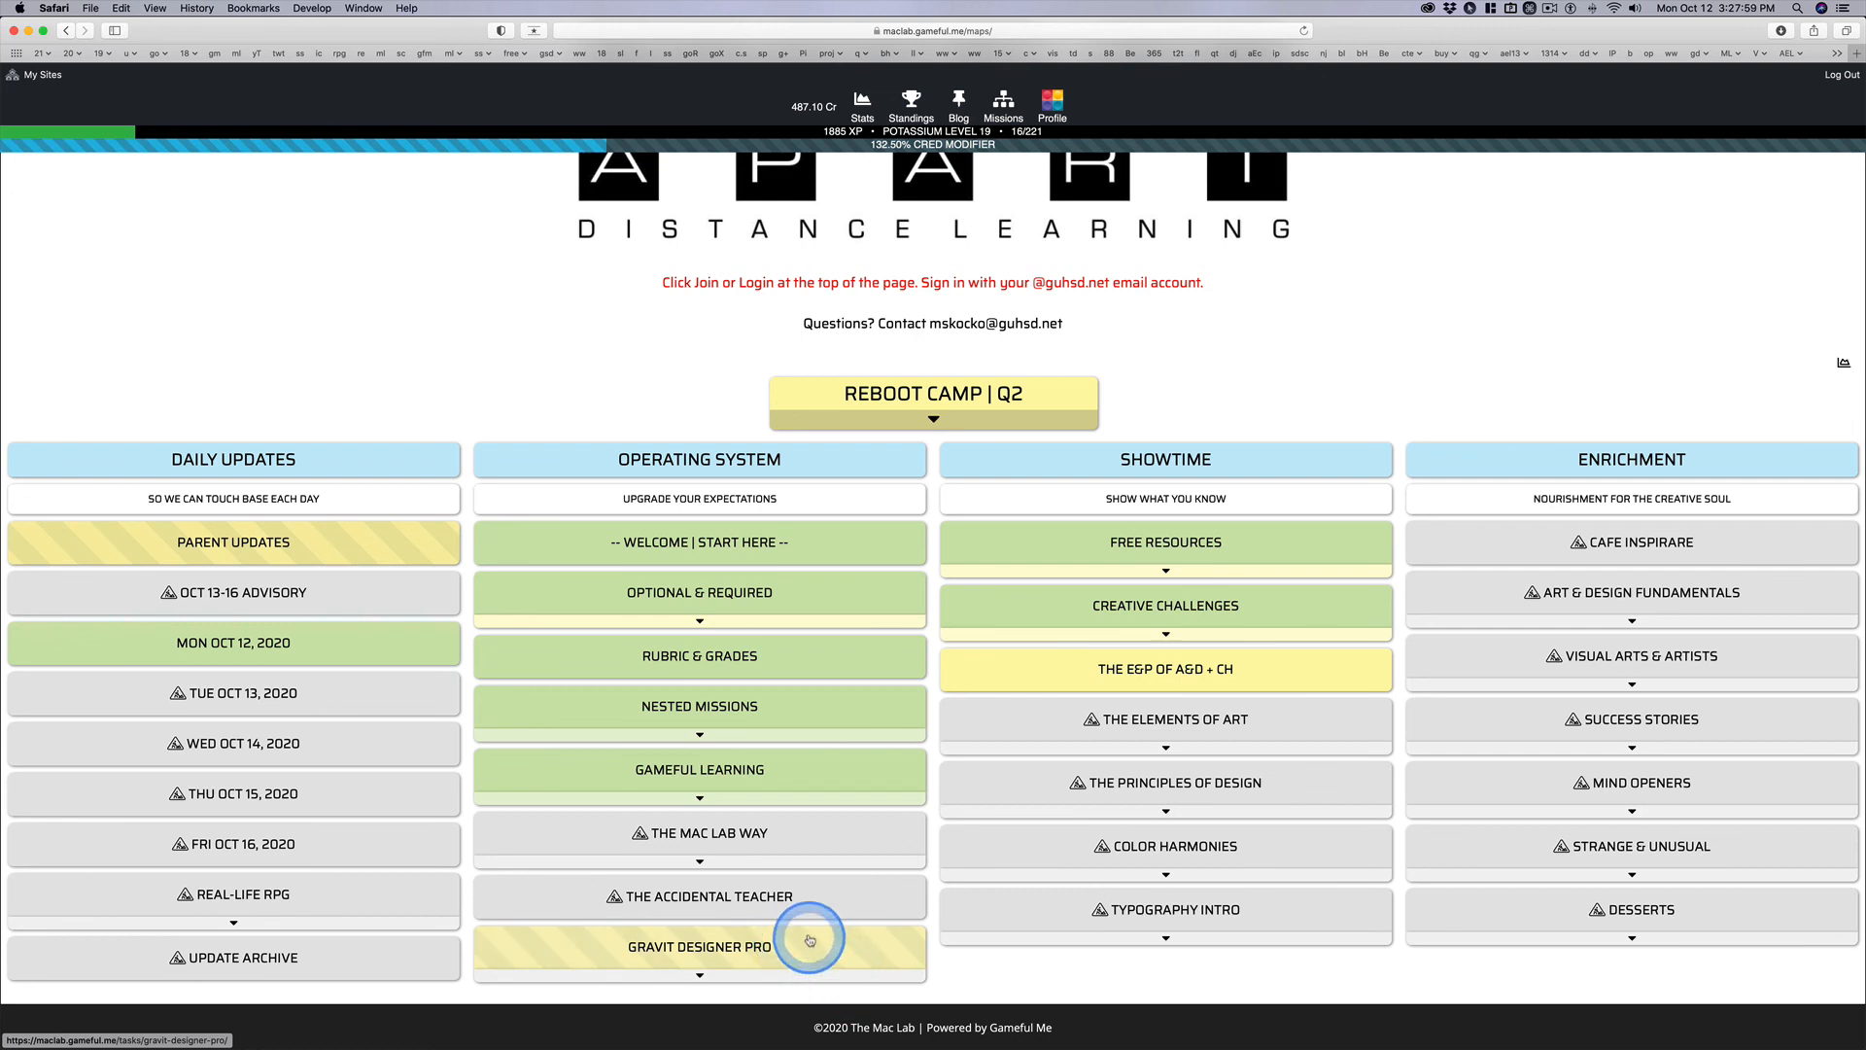
pyautogui.moveTo(932, 970)
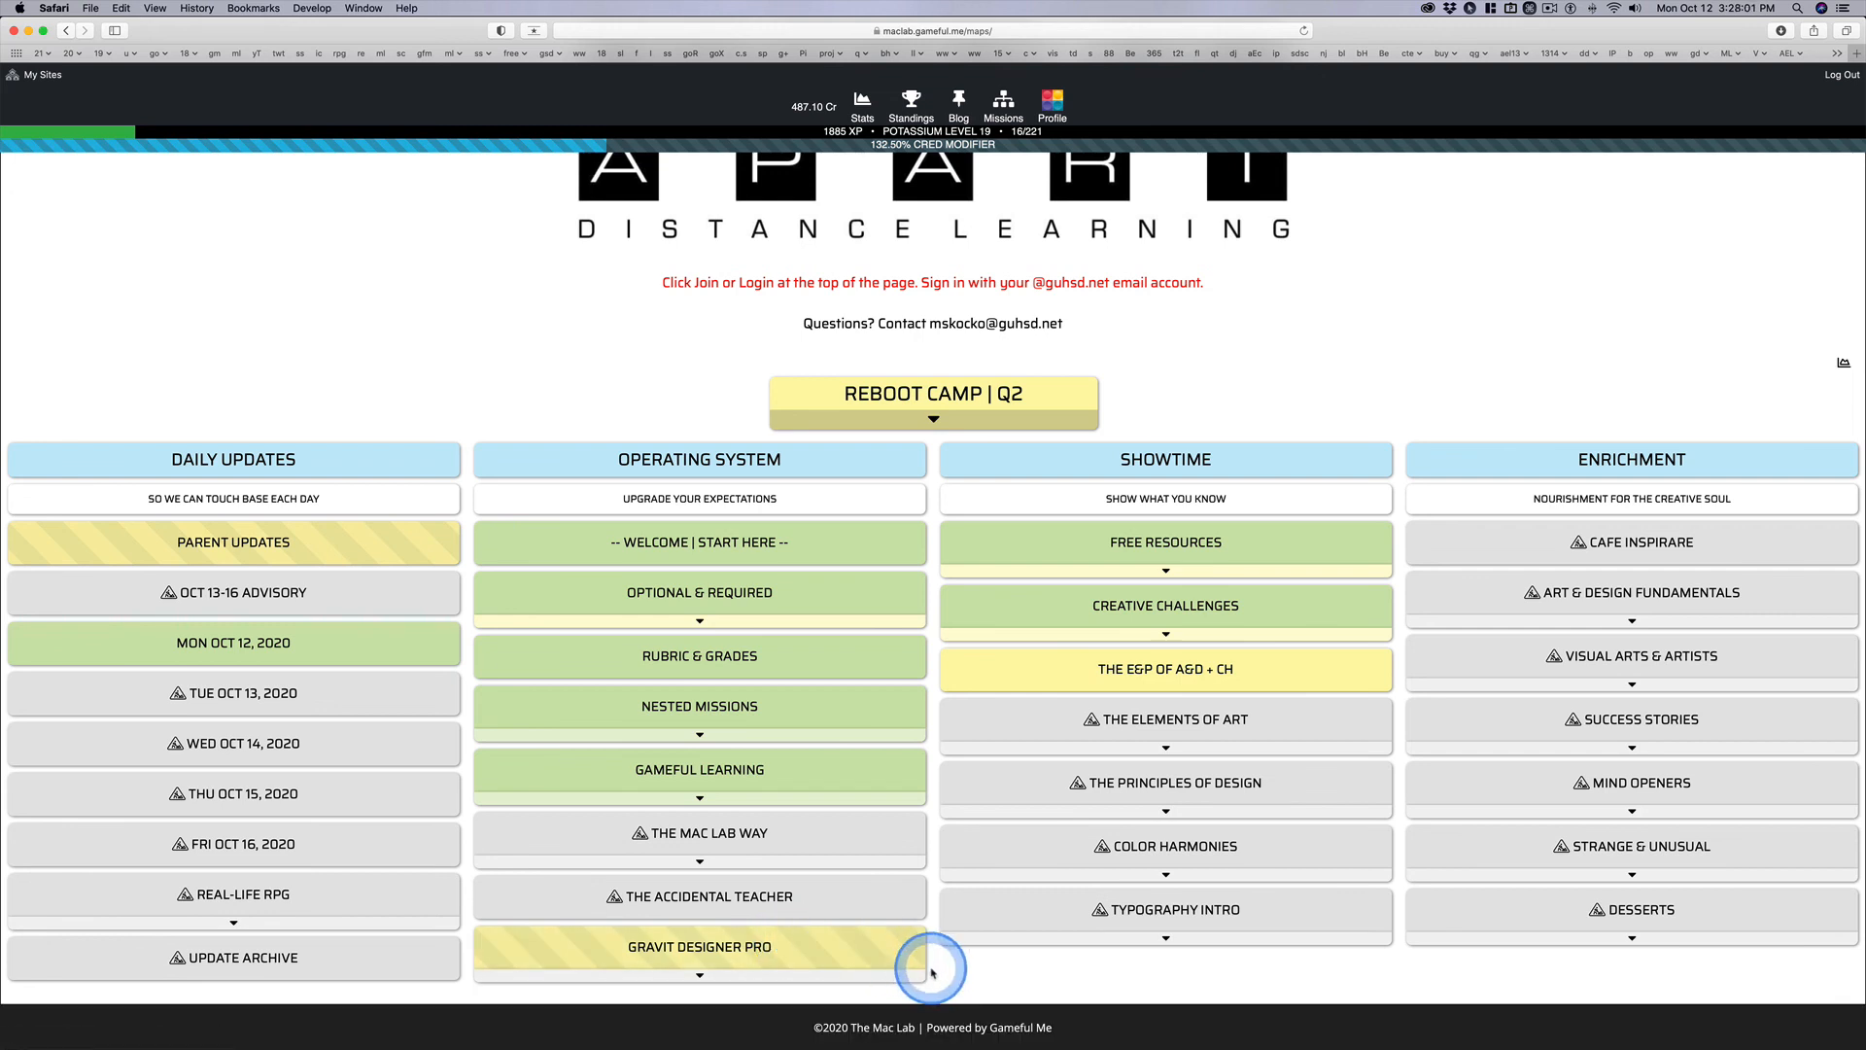